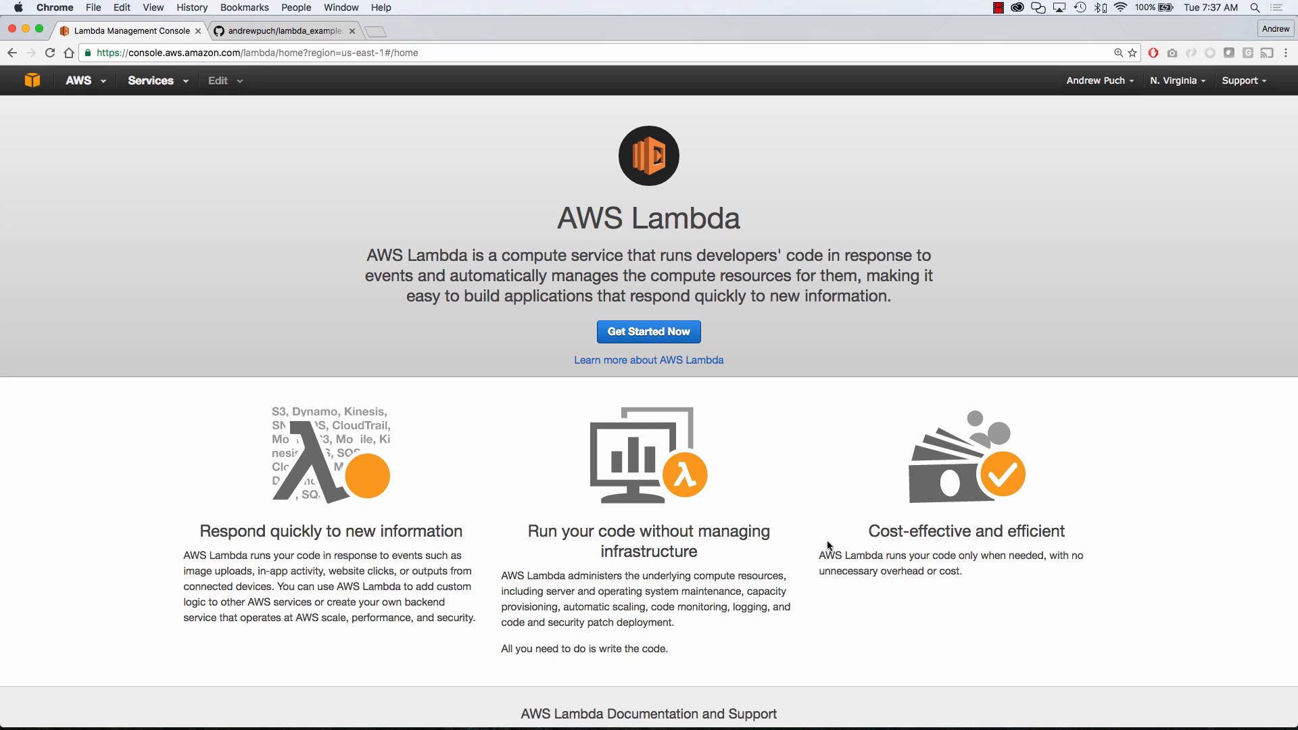
Step: Glance at the lambda_example GitHub repo, then start a new function without a blueprint or trigger
left_click(281, 30)
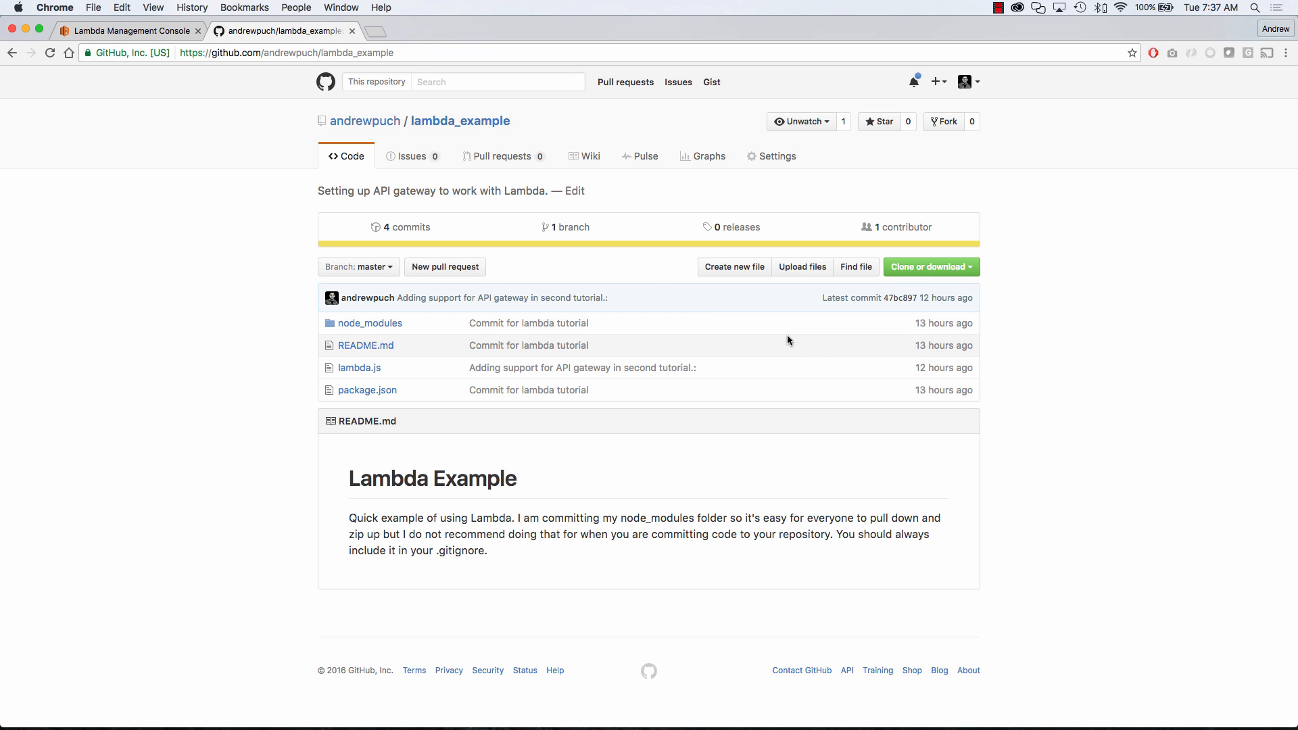
mouse_move(1058, 332)
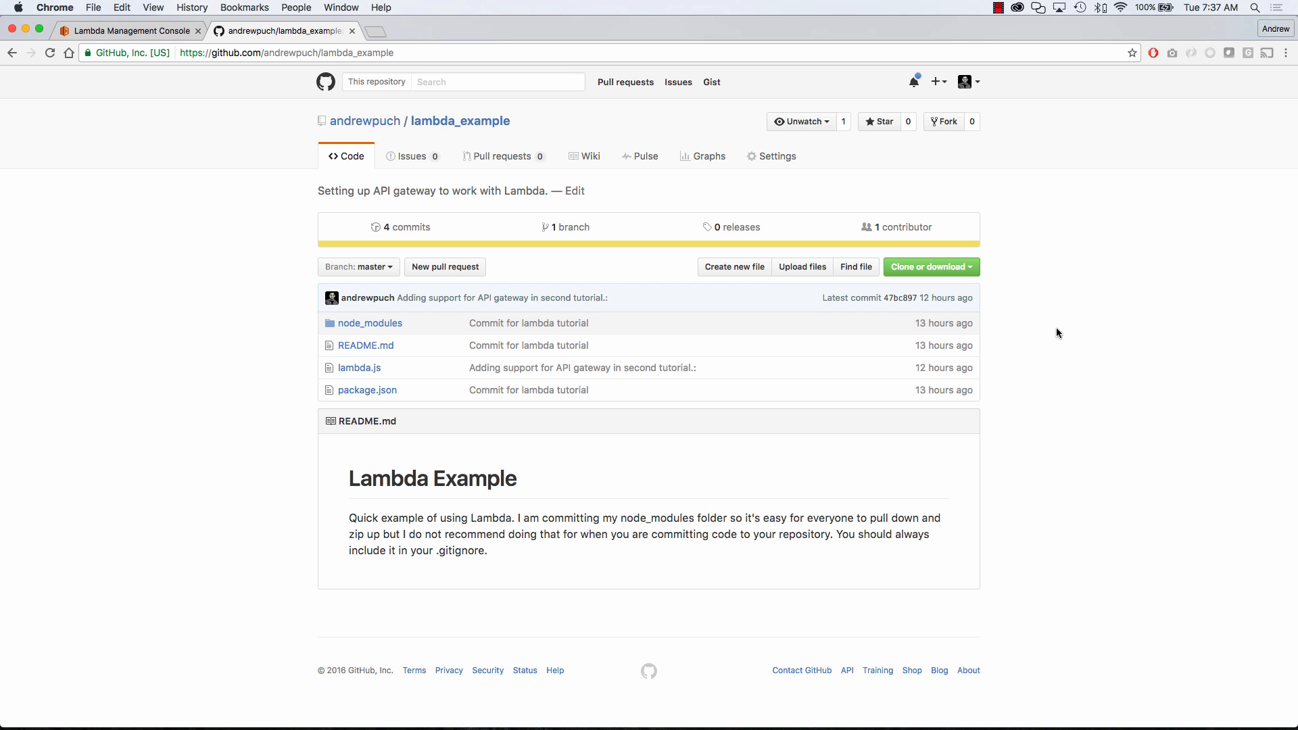
left_click(128, 30)
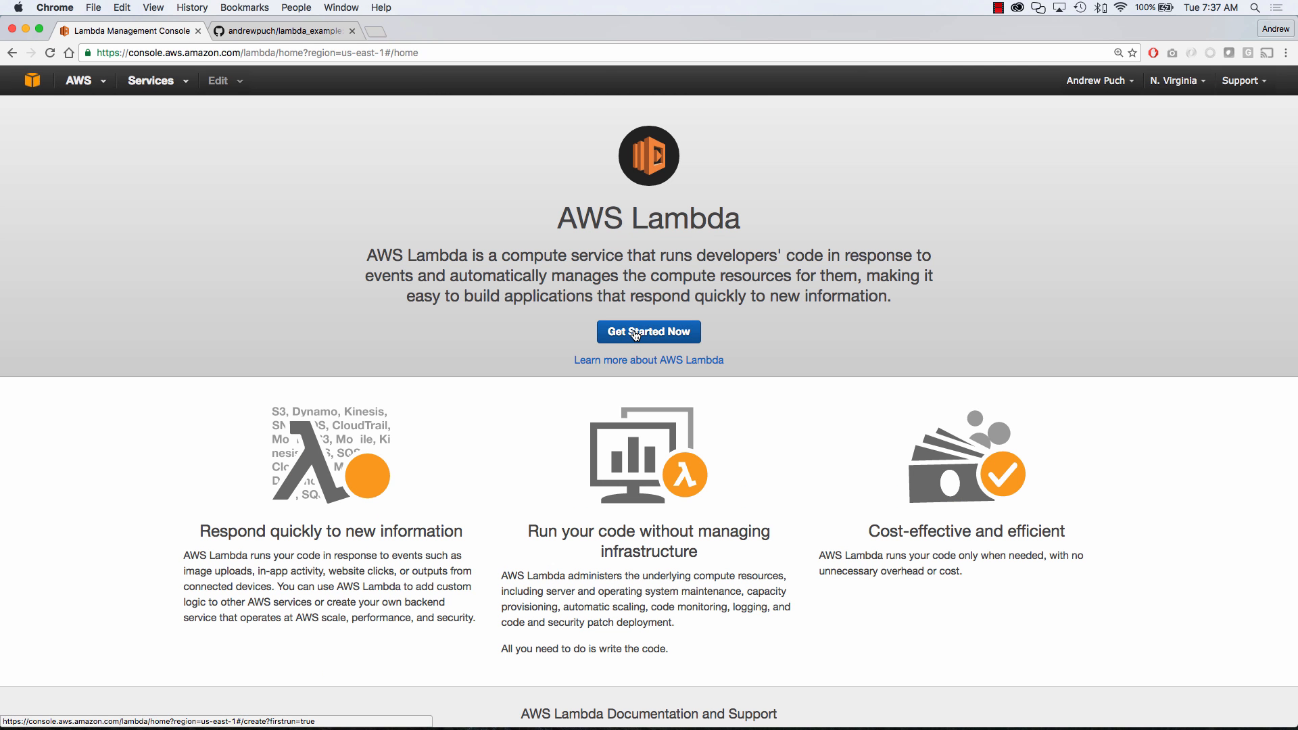
left_click(649, 331)
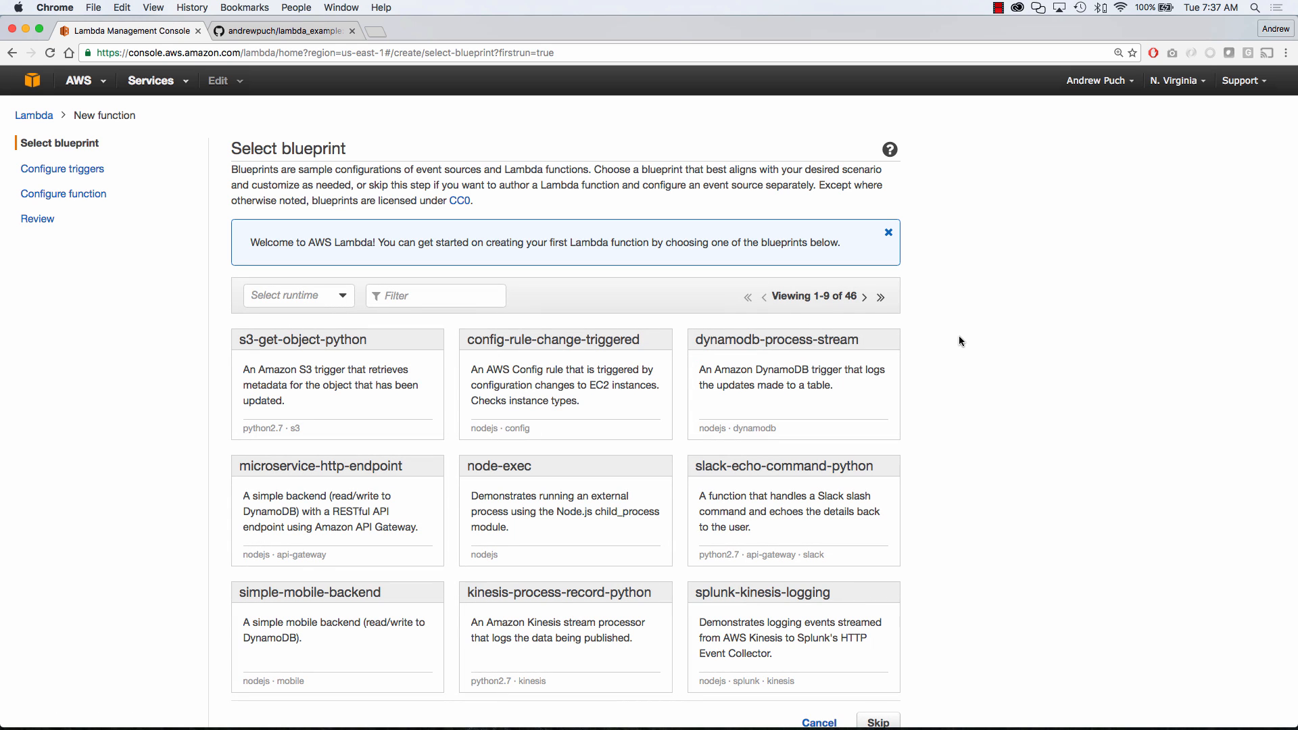
scroll("down", 3)
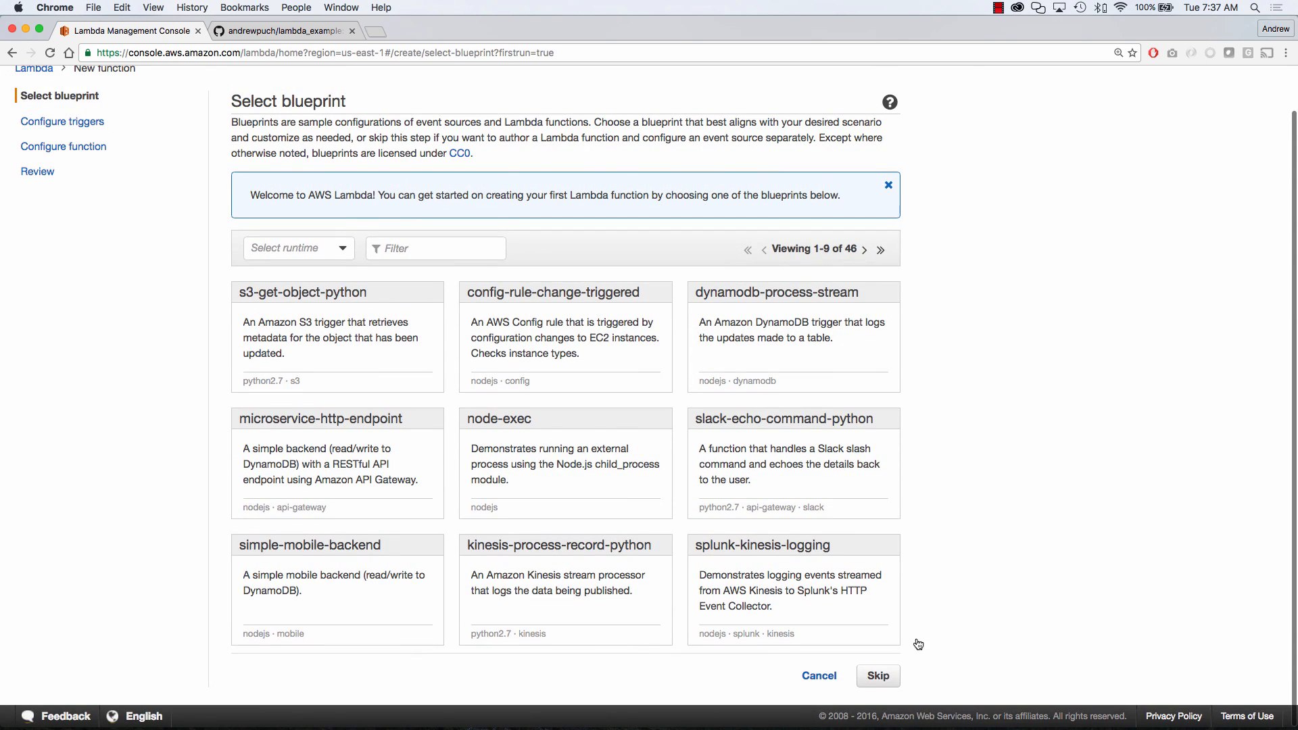
left_click(876, 675)
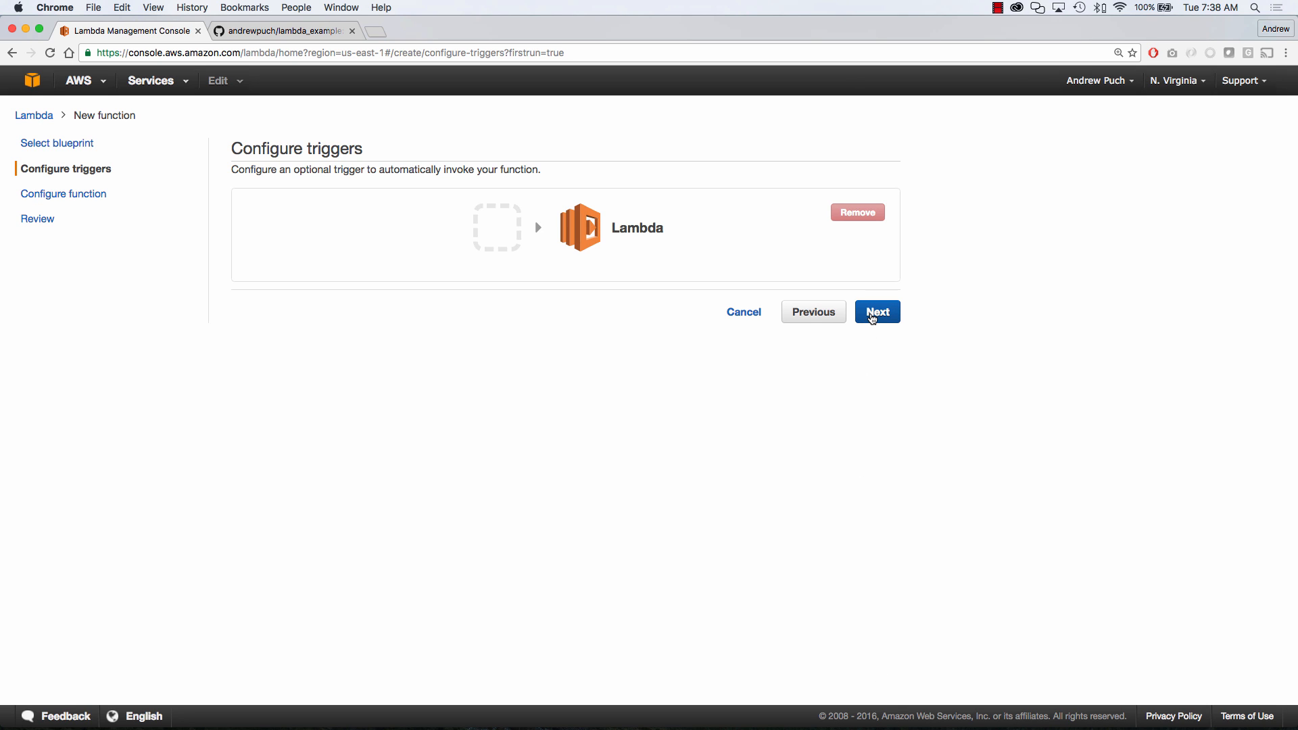
left_click(876, 313)
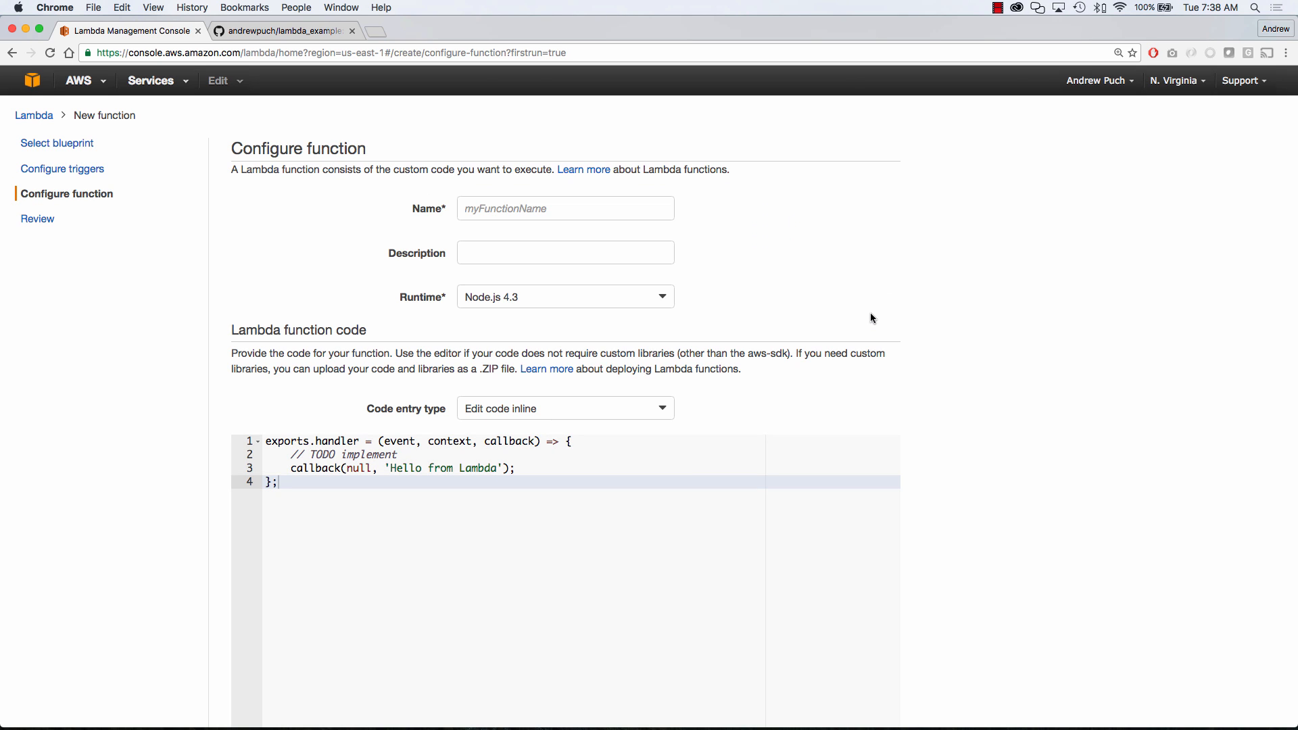
Step: Name the function LambdaExample and choose Upload a .ZIP file as the code entry type
left_click(565, 208)
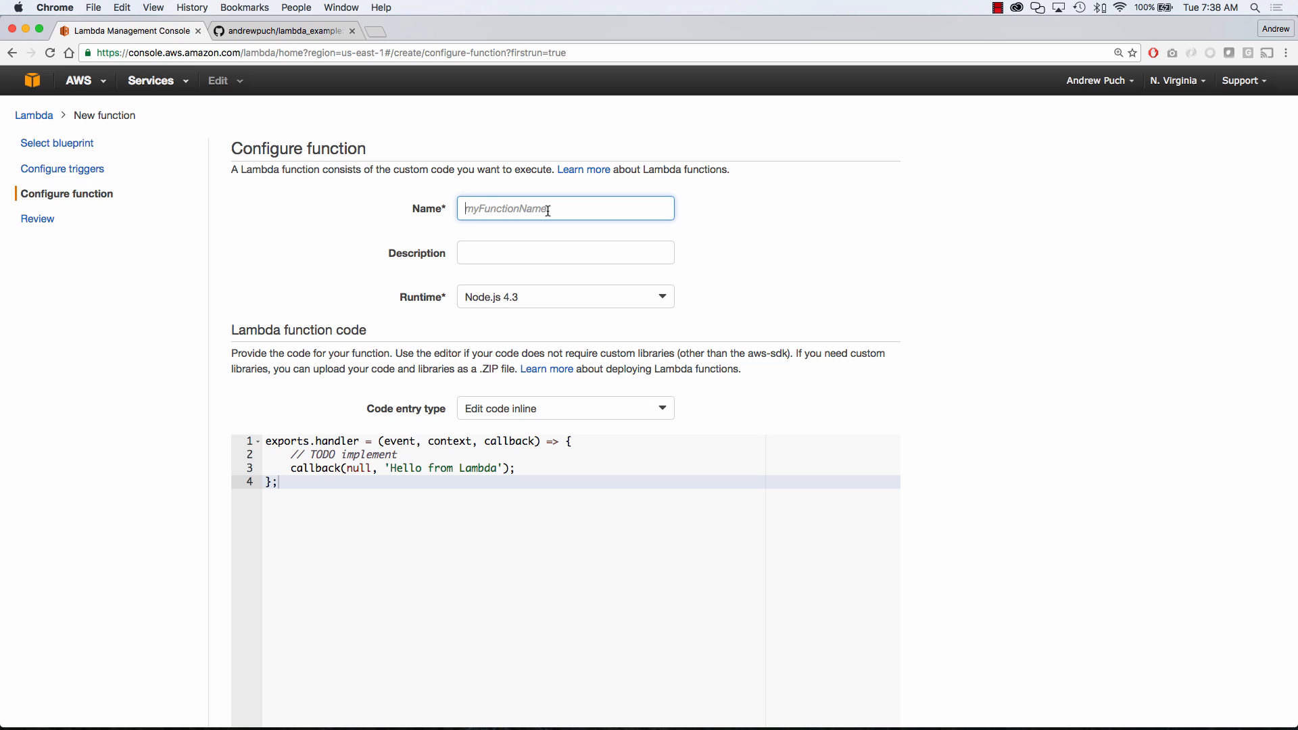
type("LambdaExample")
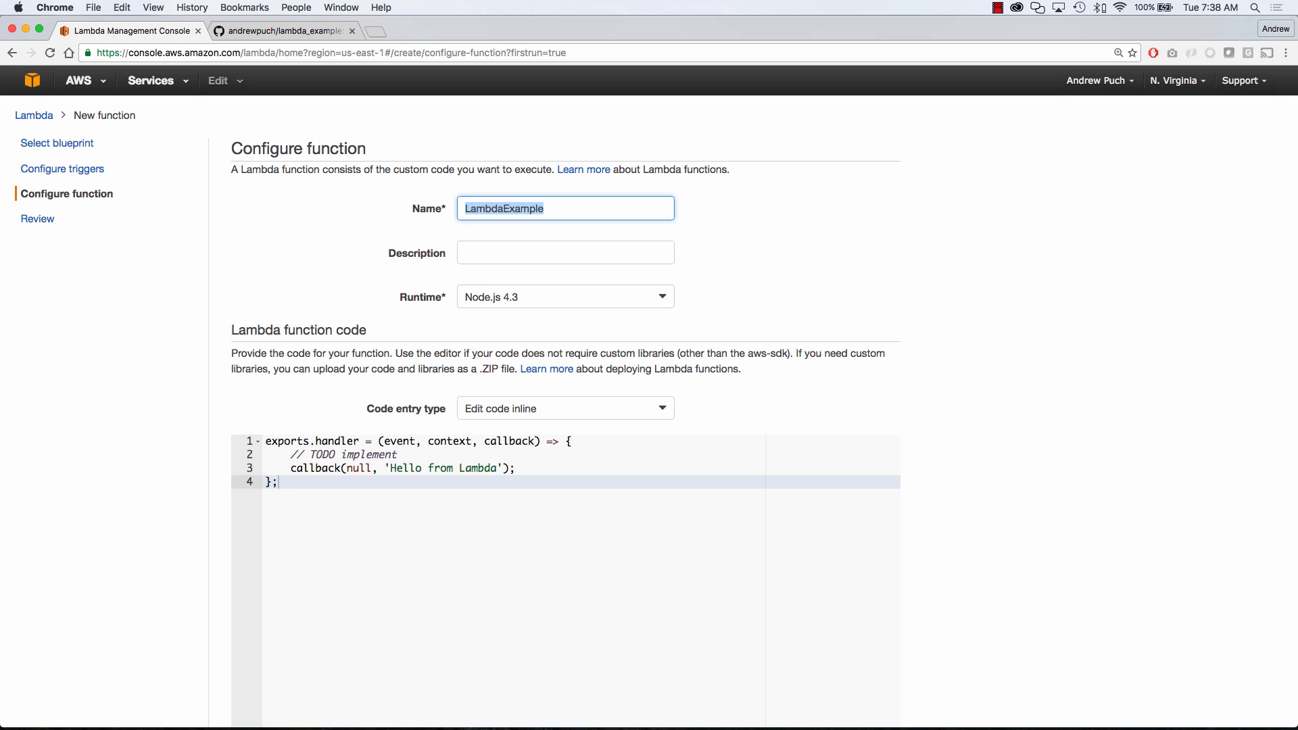
type("LambdaExample")
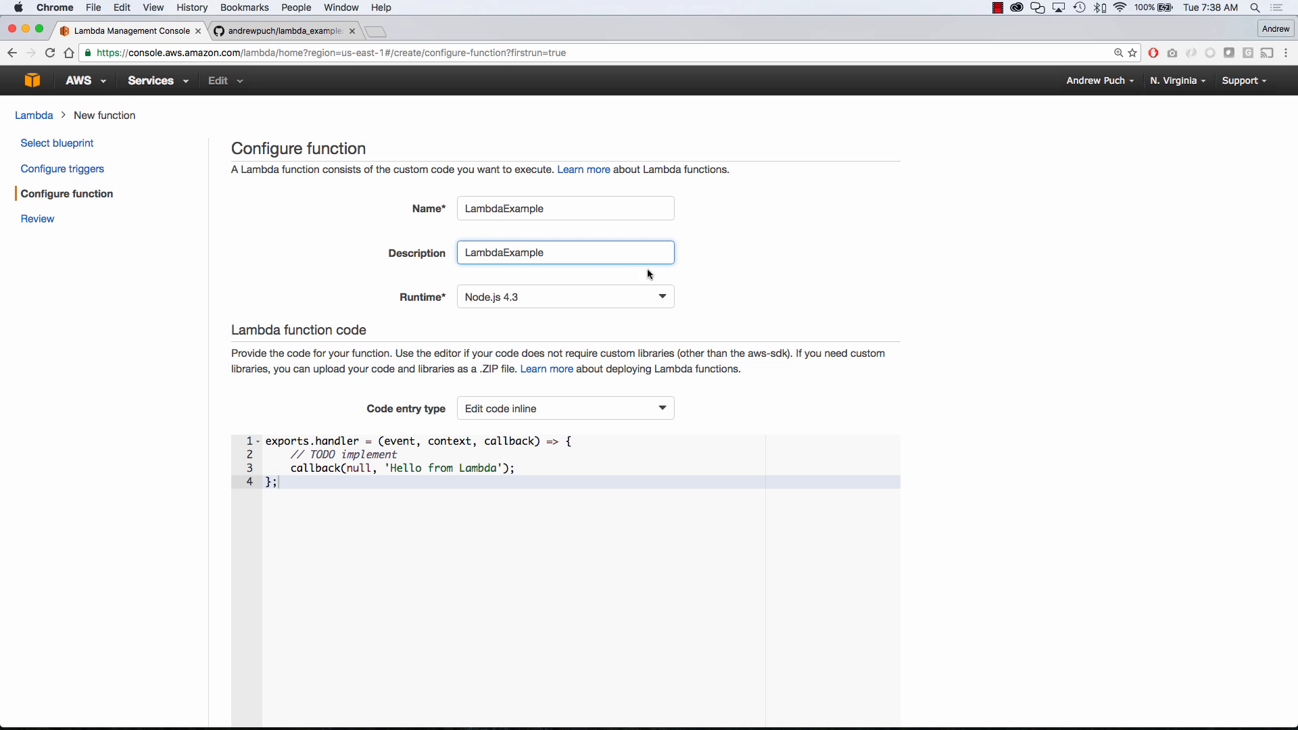
scroll("down", 3)
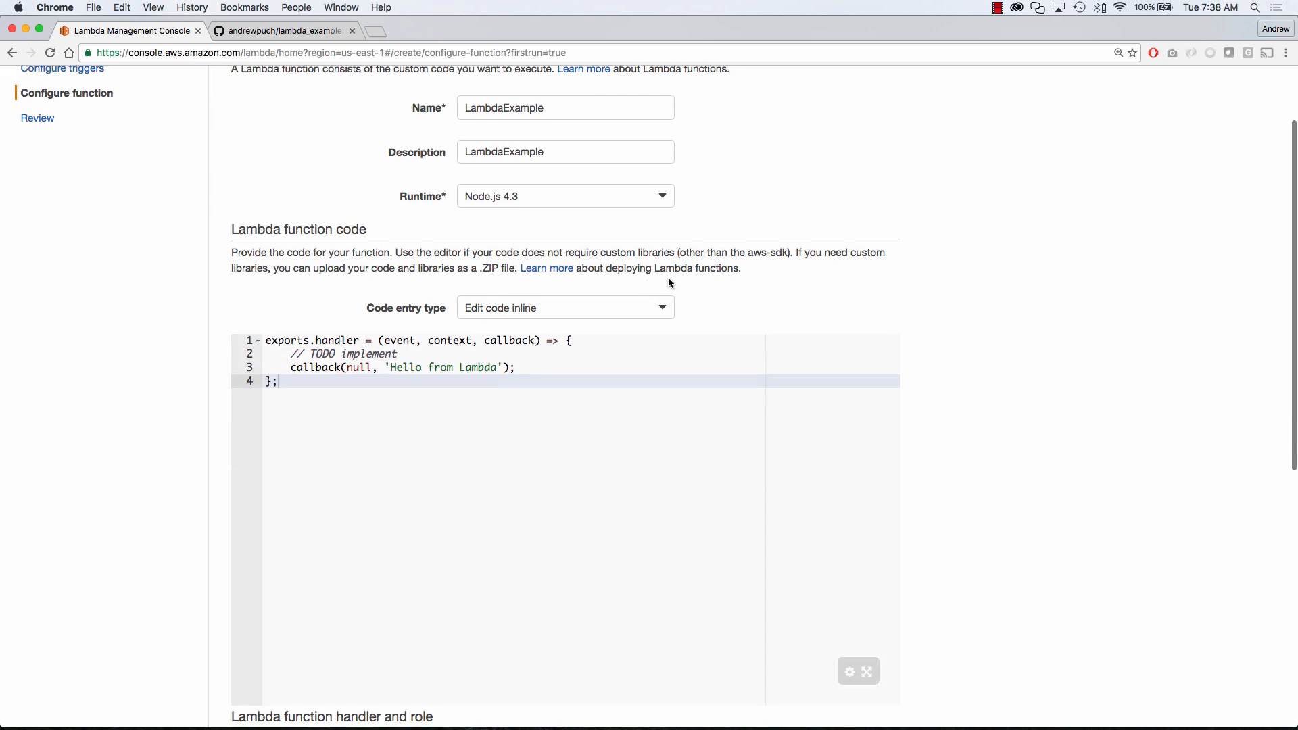
scroll("down", 3)
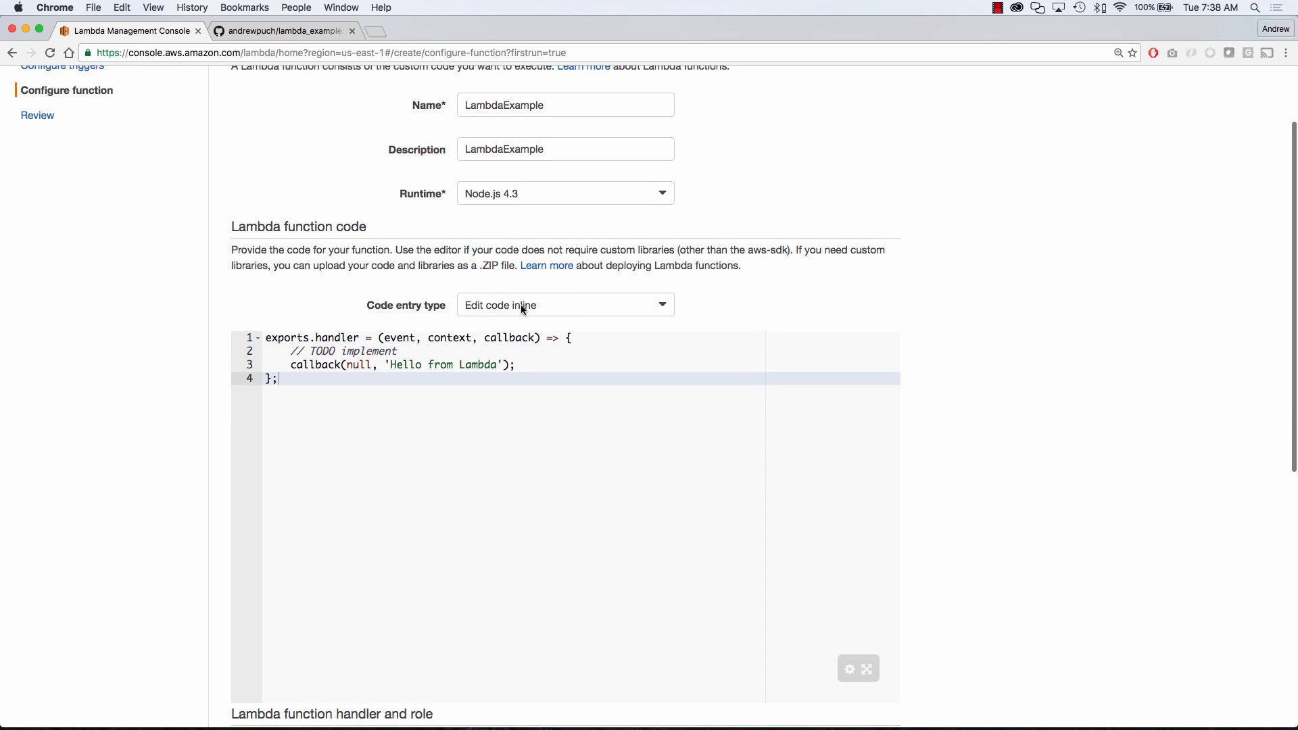
left_click(565, 305)
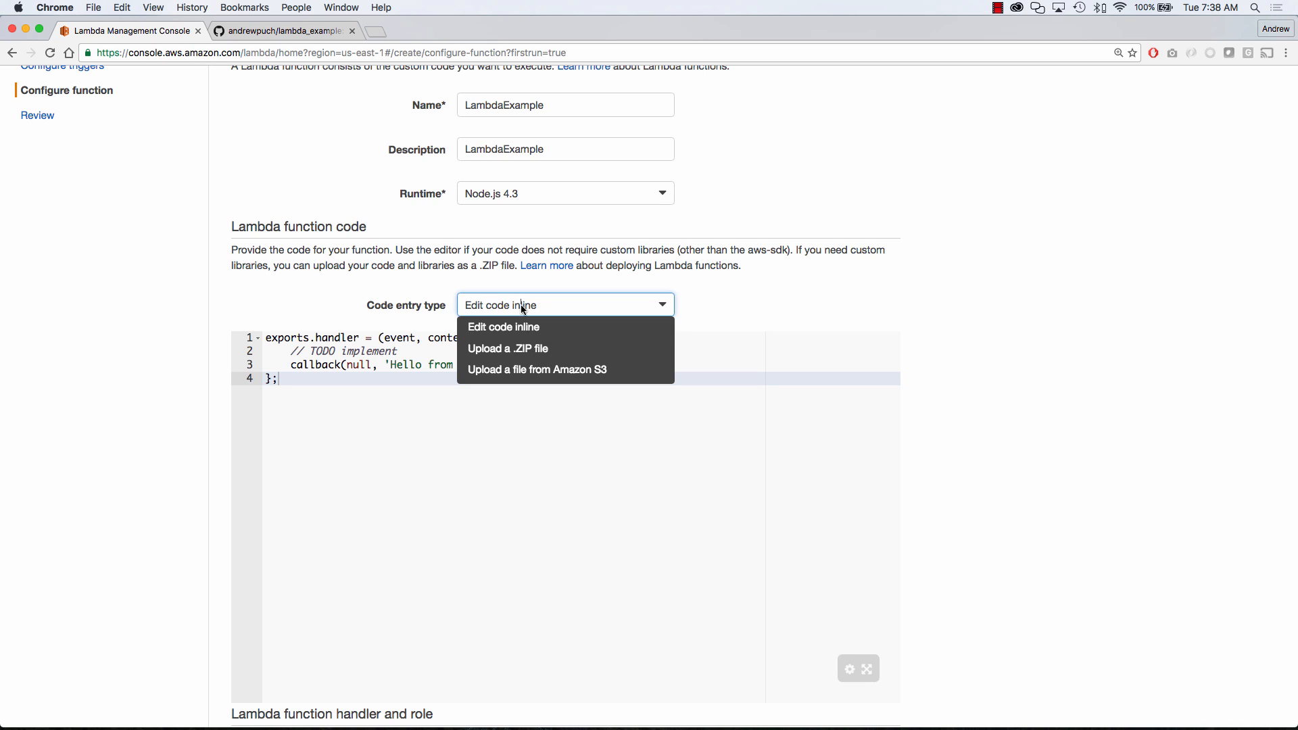
left_click(508, 347)
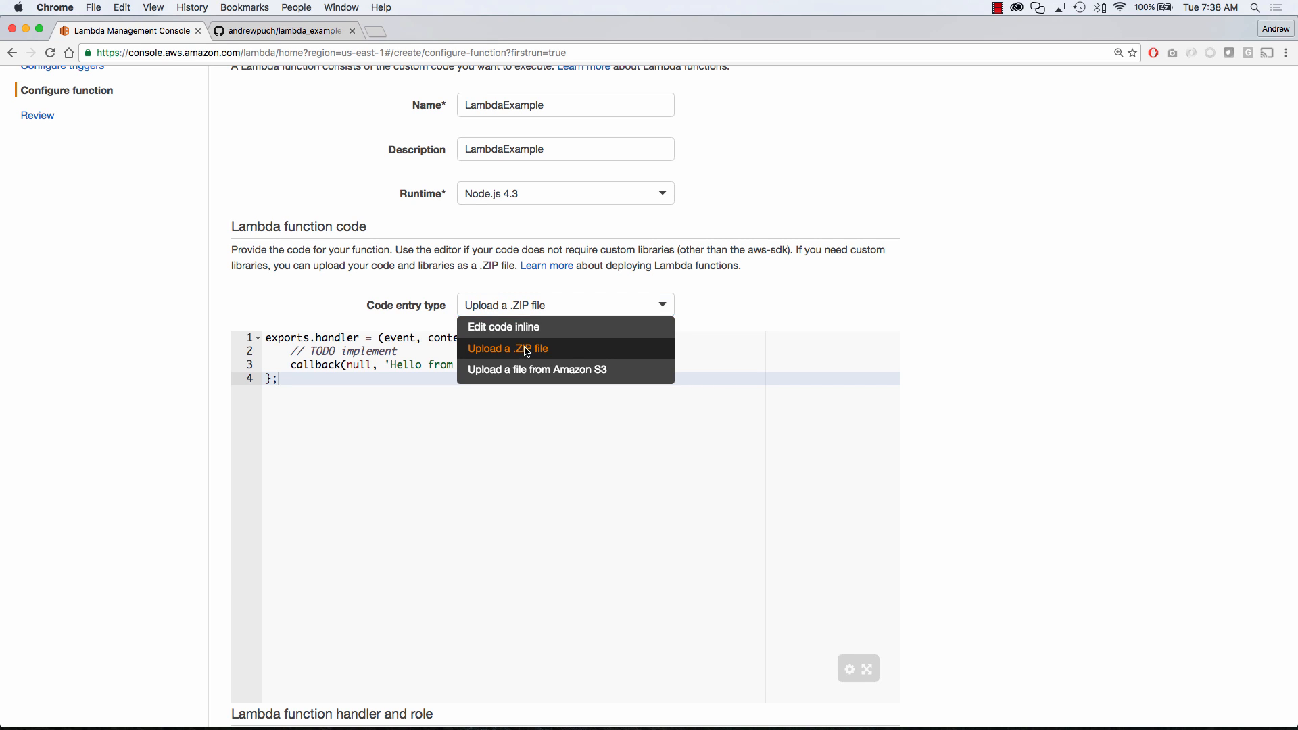
left_click(507, 347)
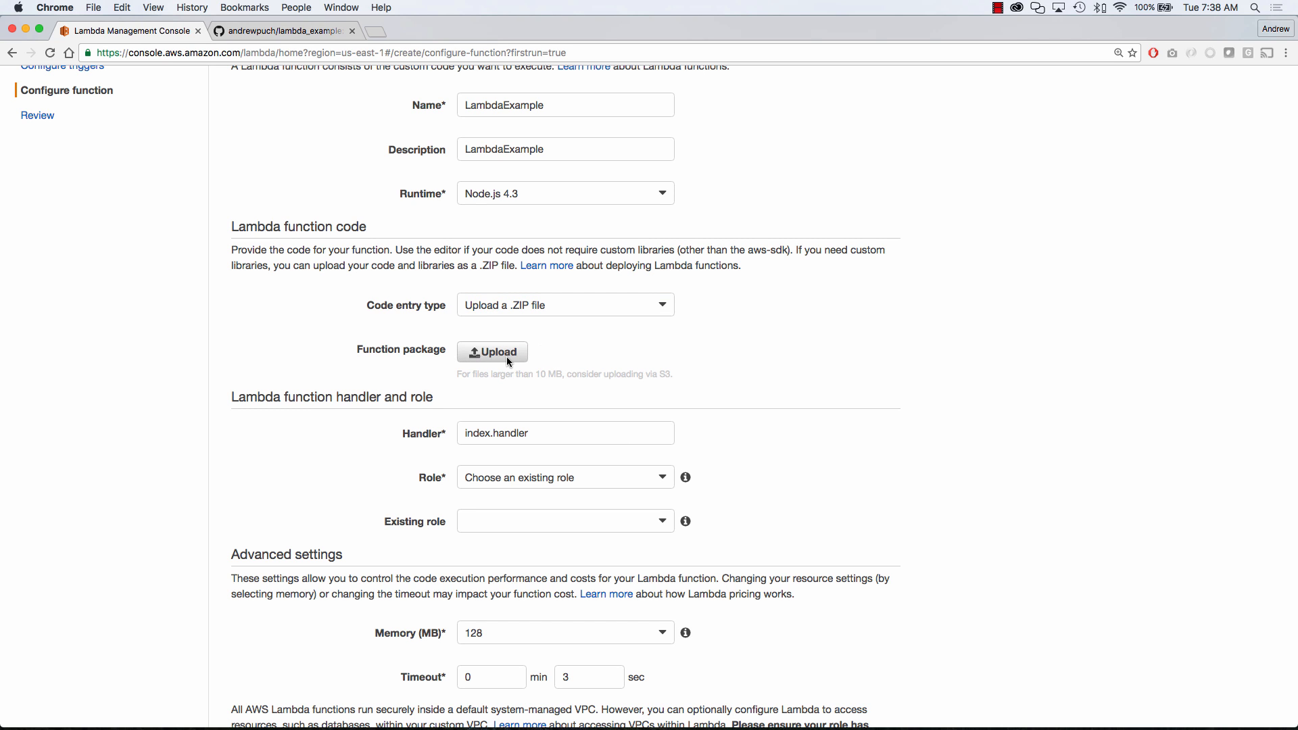
key("cmd+tab")
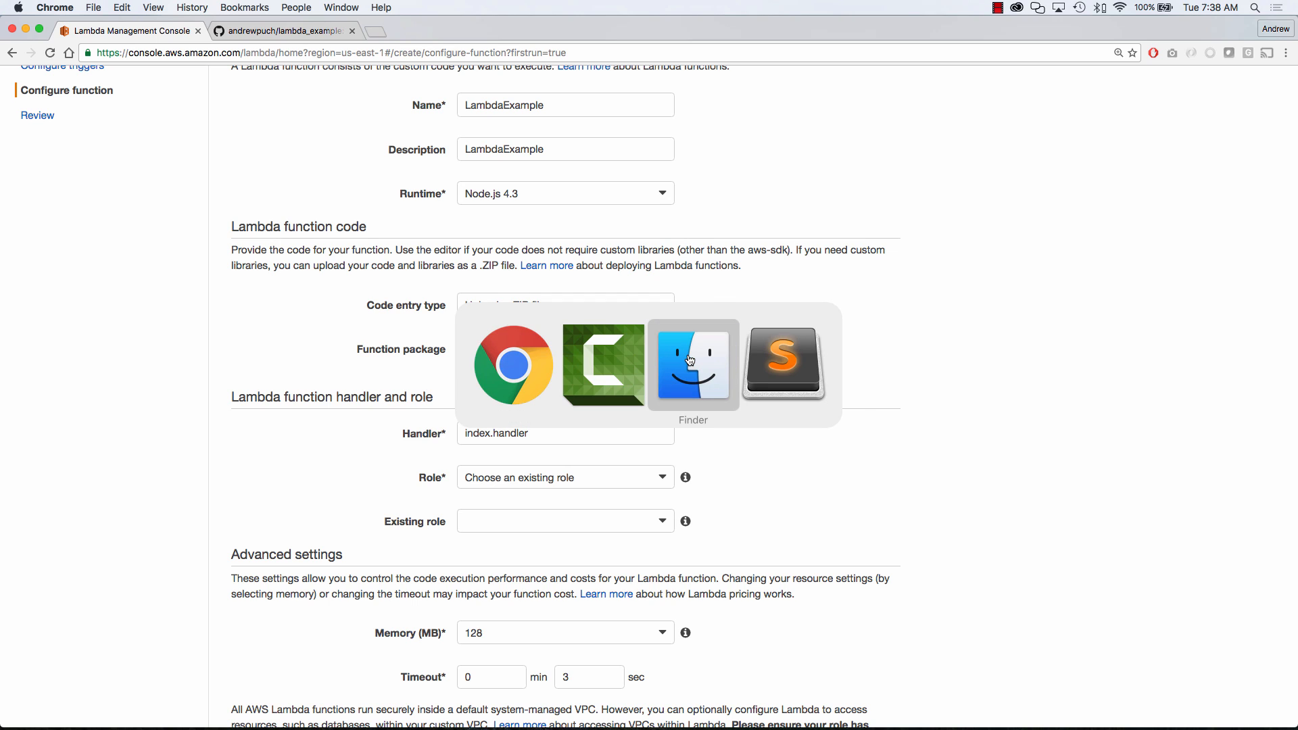
Step: In Finder, compress lambda.js, node_modules, package.json and README.md into Archive.zip
left_click(693, 364)
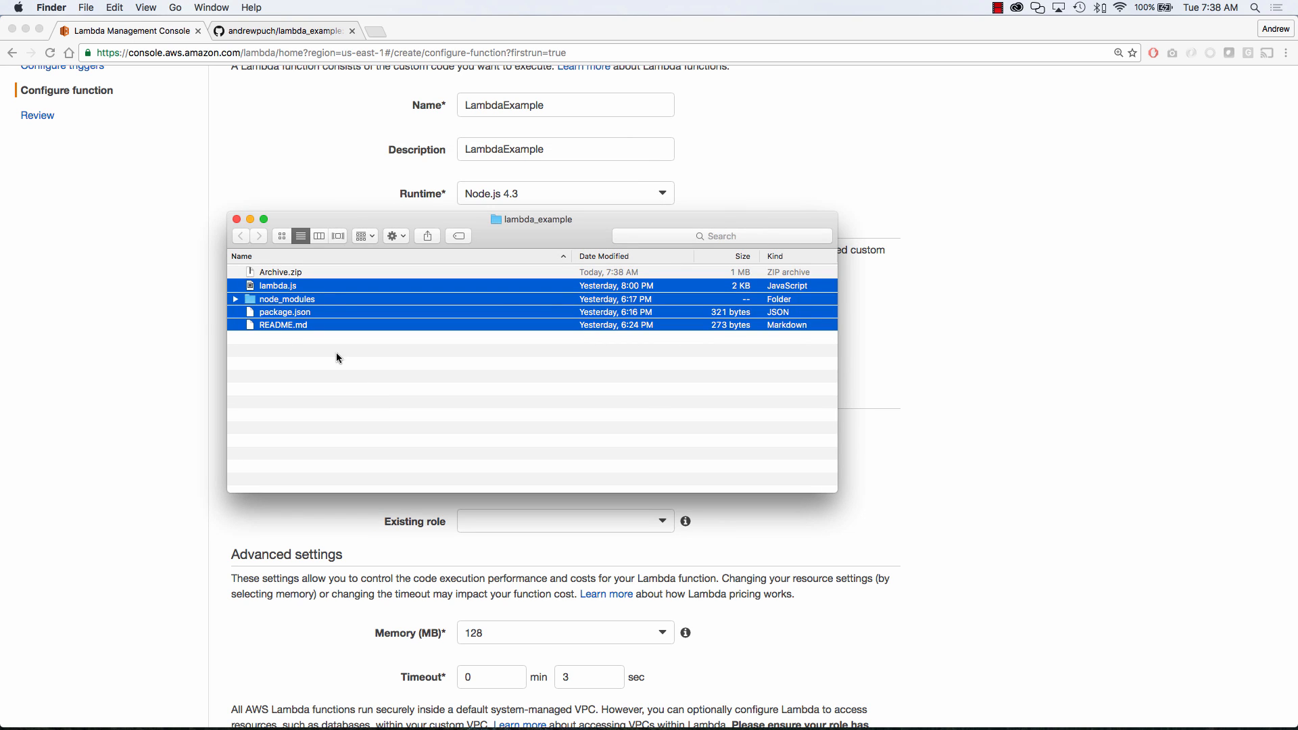
left_click(279, 272)
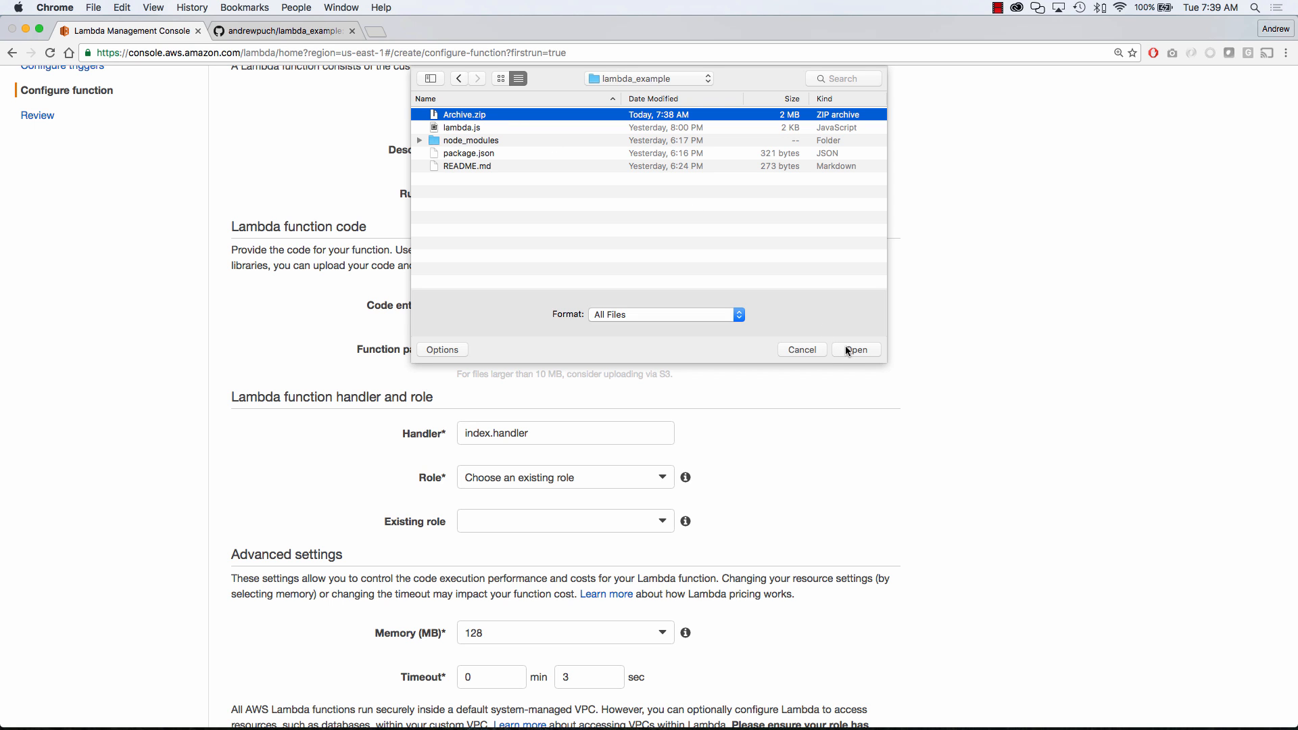
Step: Attach Archive.zip, set handler lambda.rss and choose the lambda_basic_execution role
left_click(855, 350)
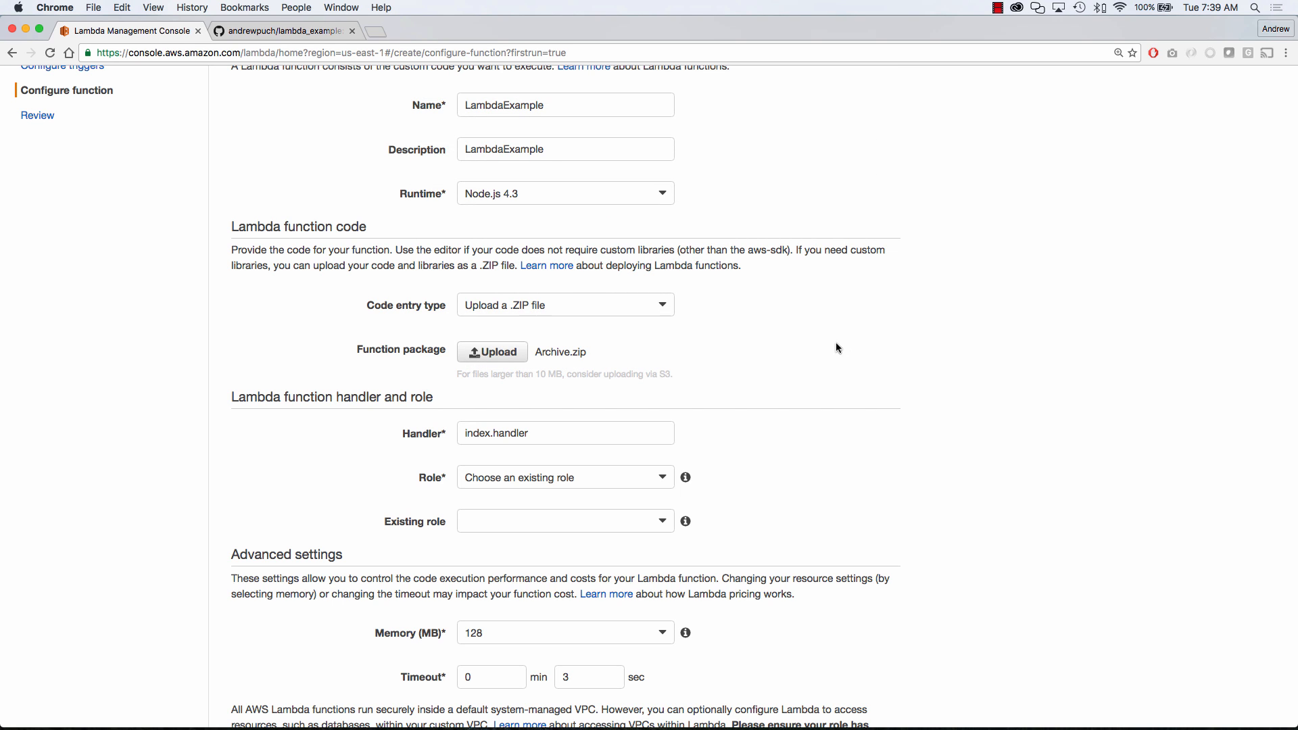
scroll("down", 3)
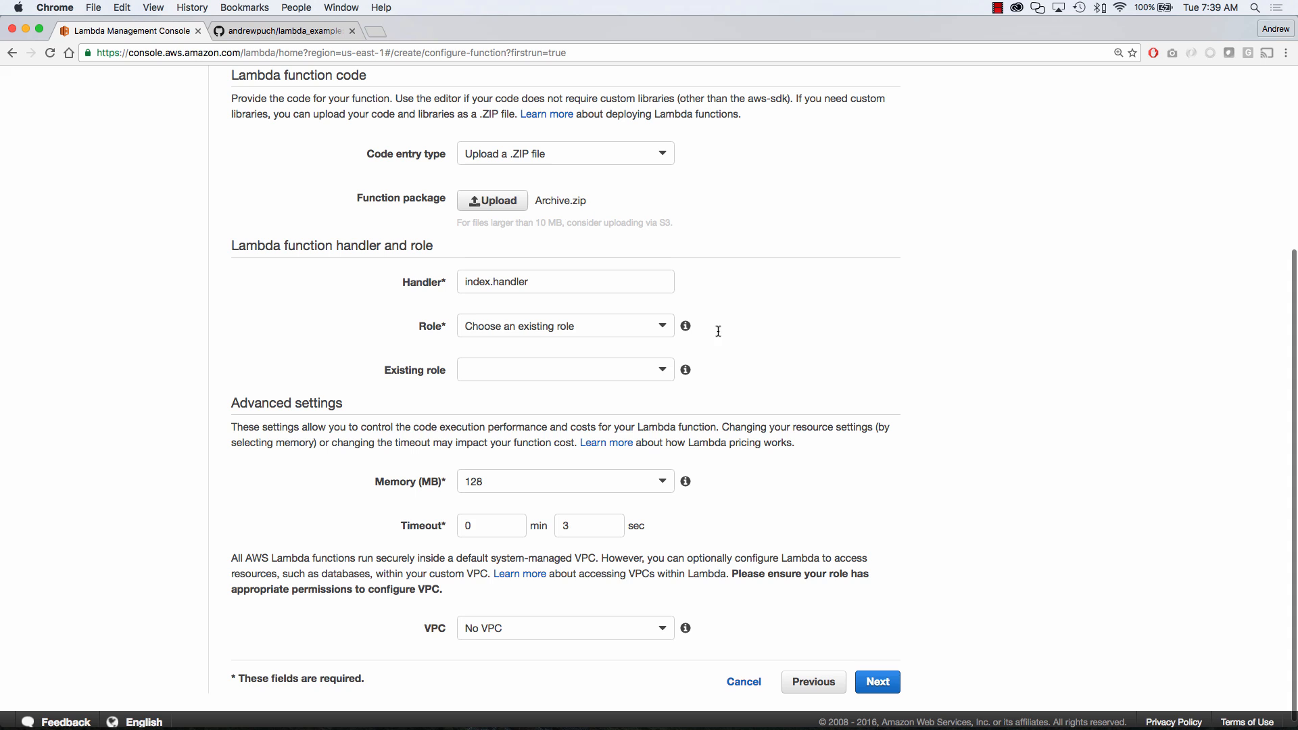
scroll("down", 3)
type("lambda")
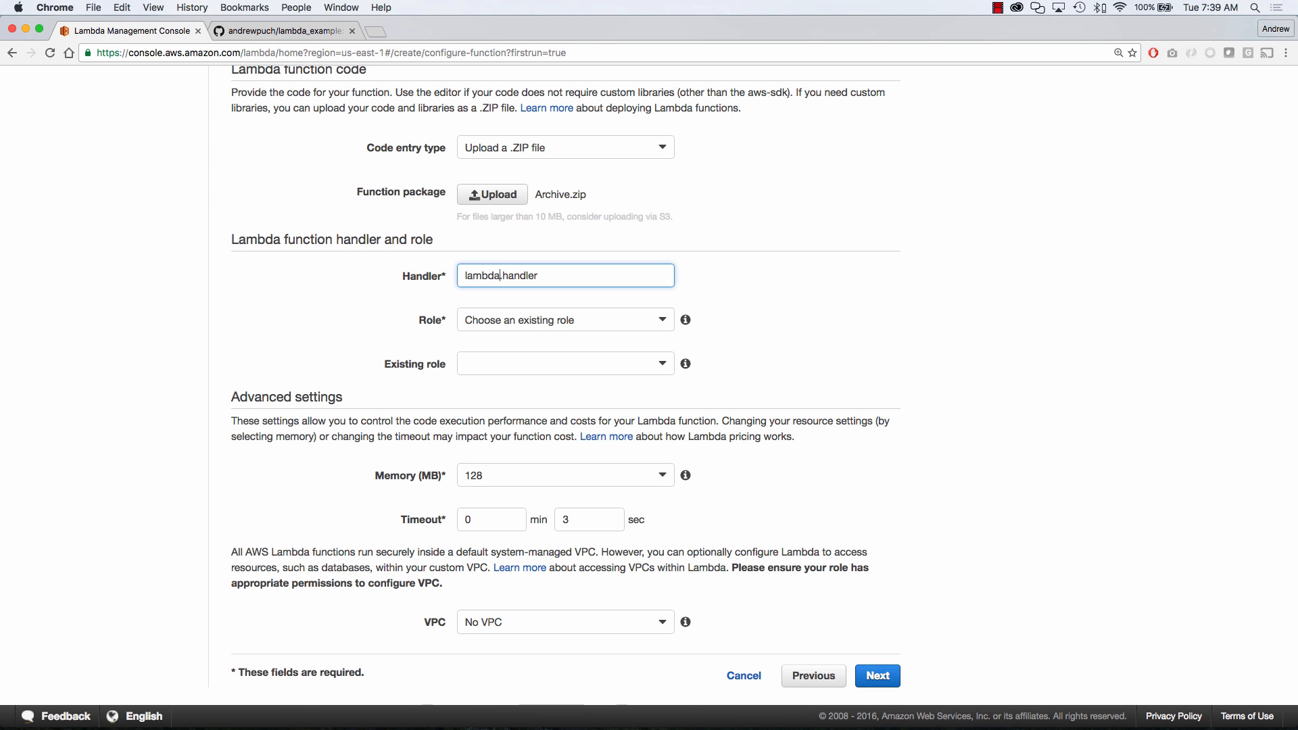
double_click(516, 275)
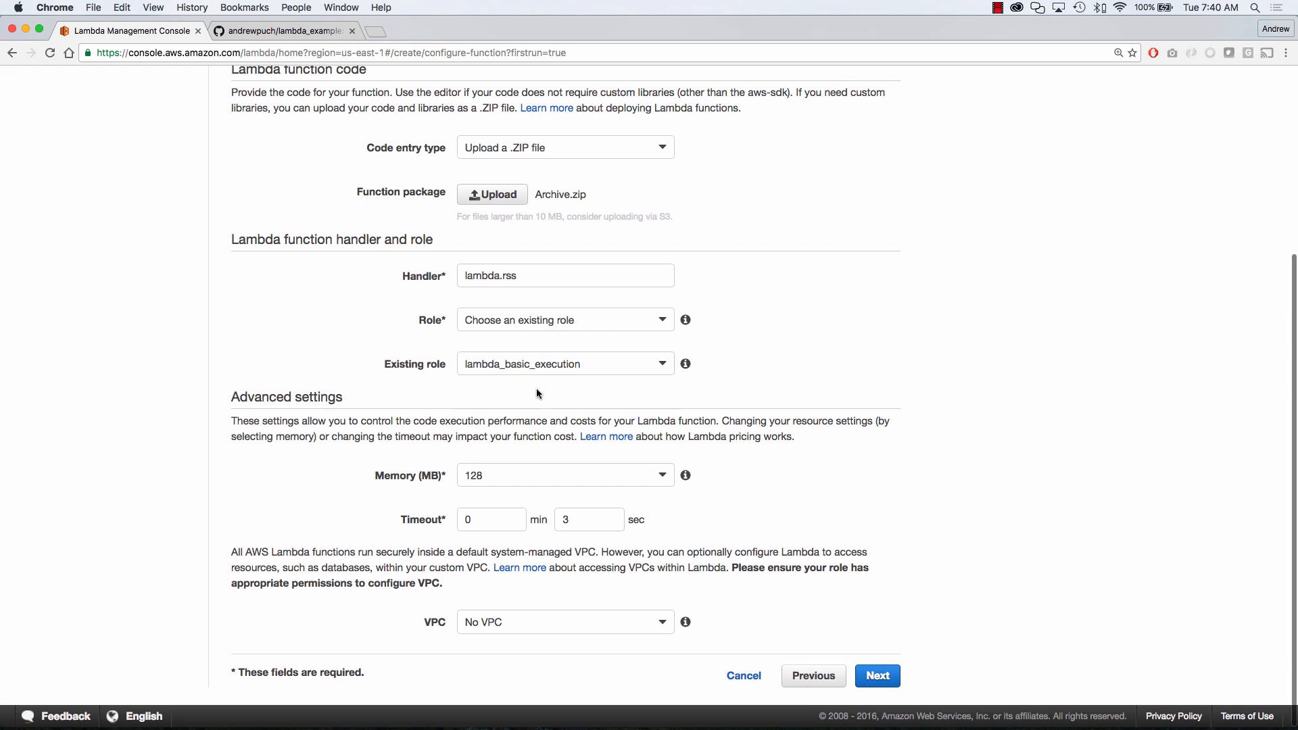
mouse_move(549, 468)
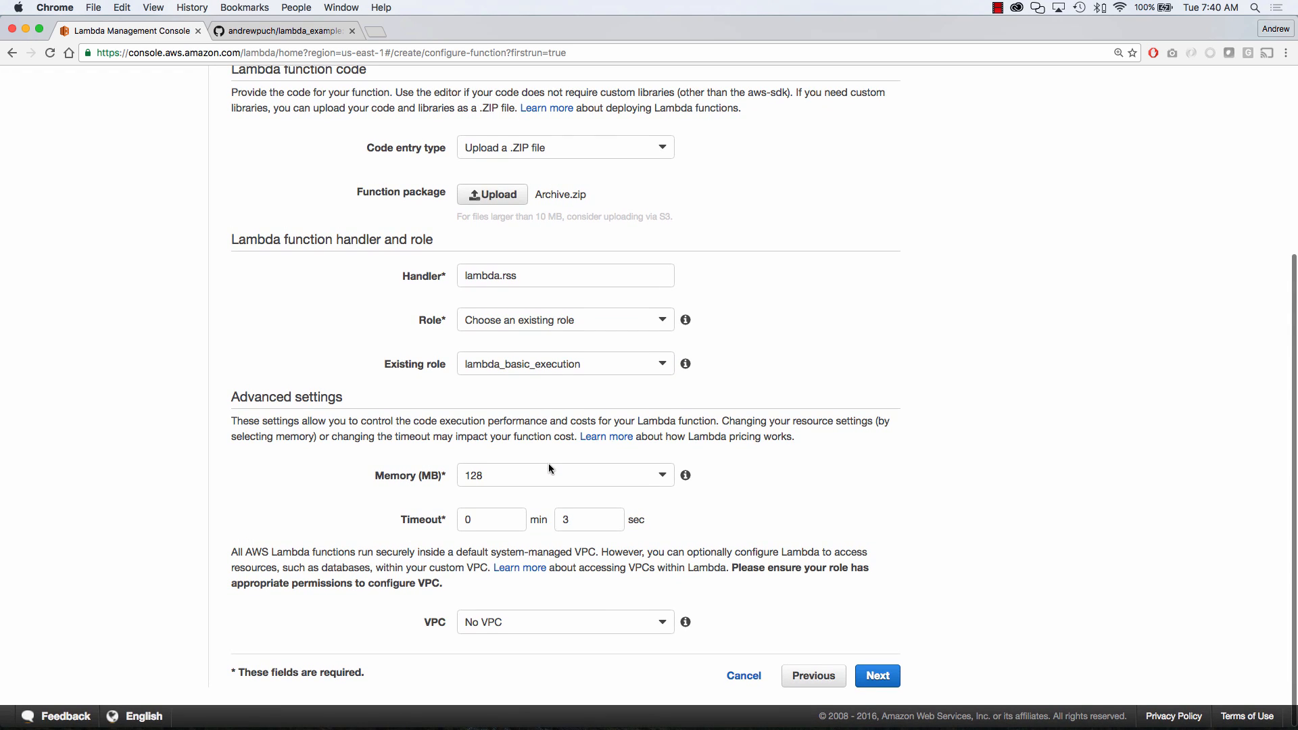
left_click(565, 475)
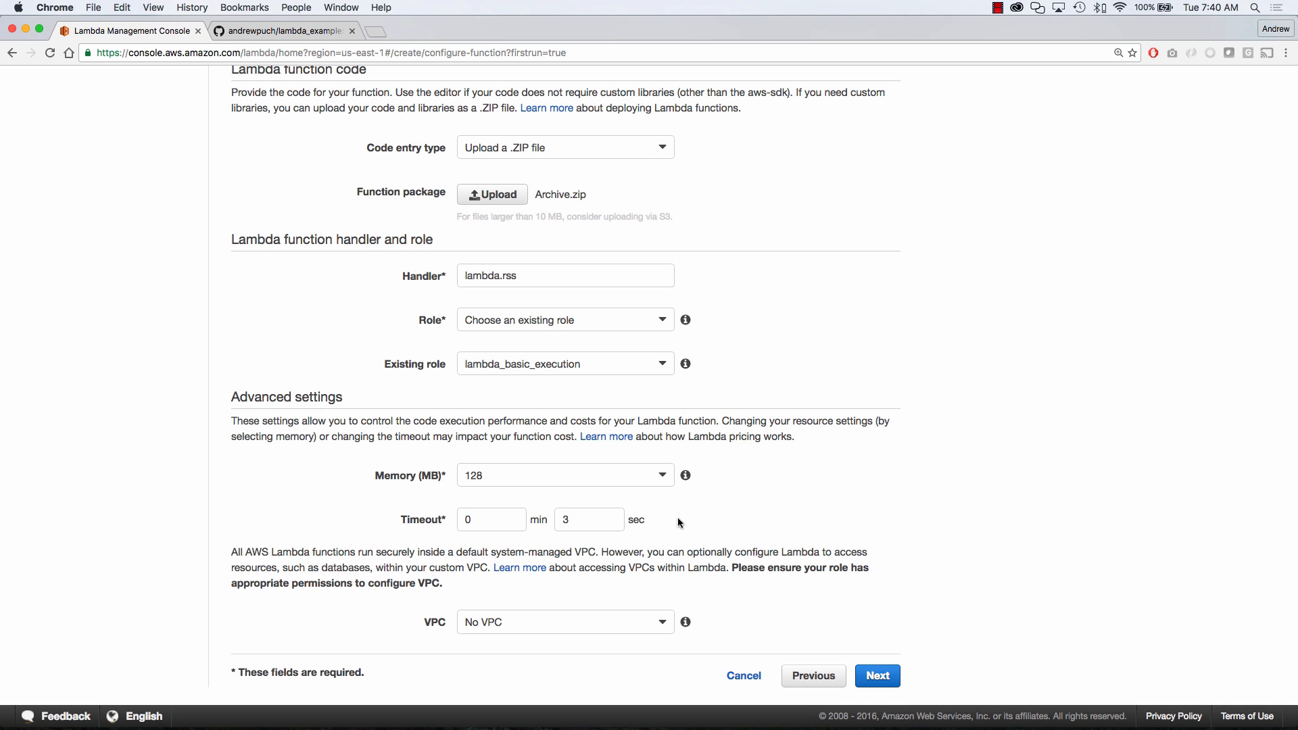
mouse_move(546, 605)
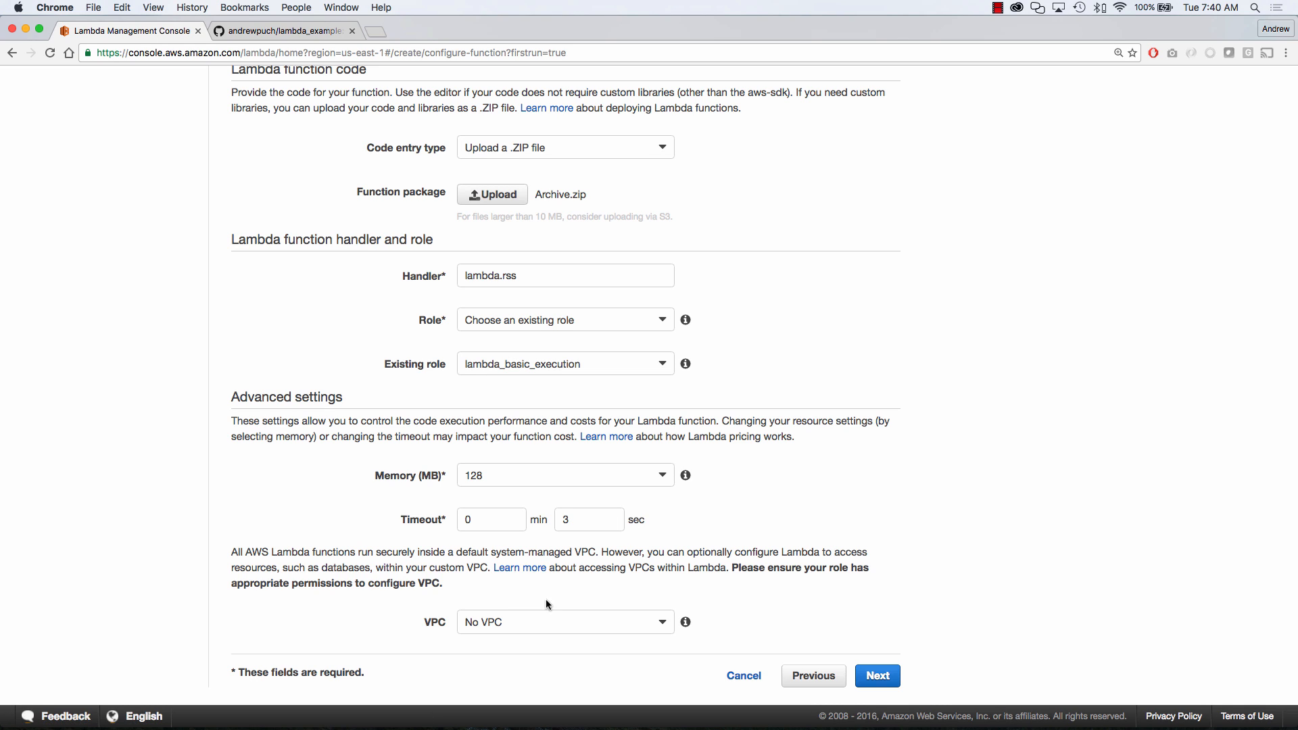
mouse_move(696, 595)
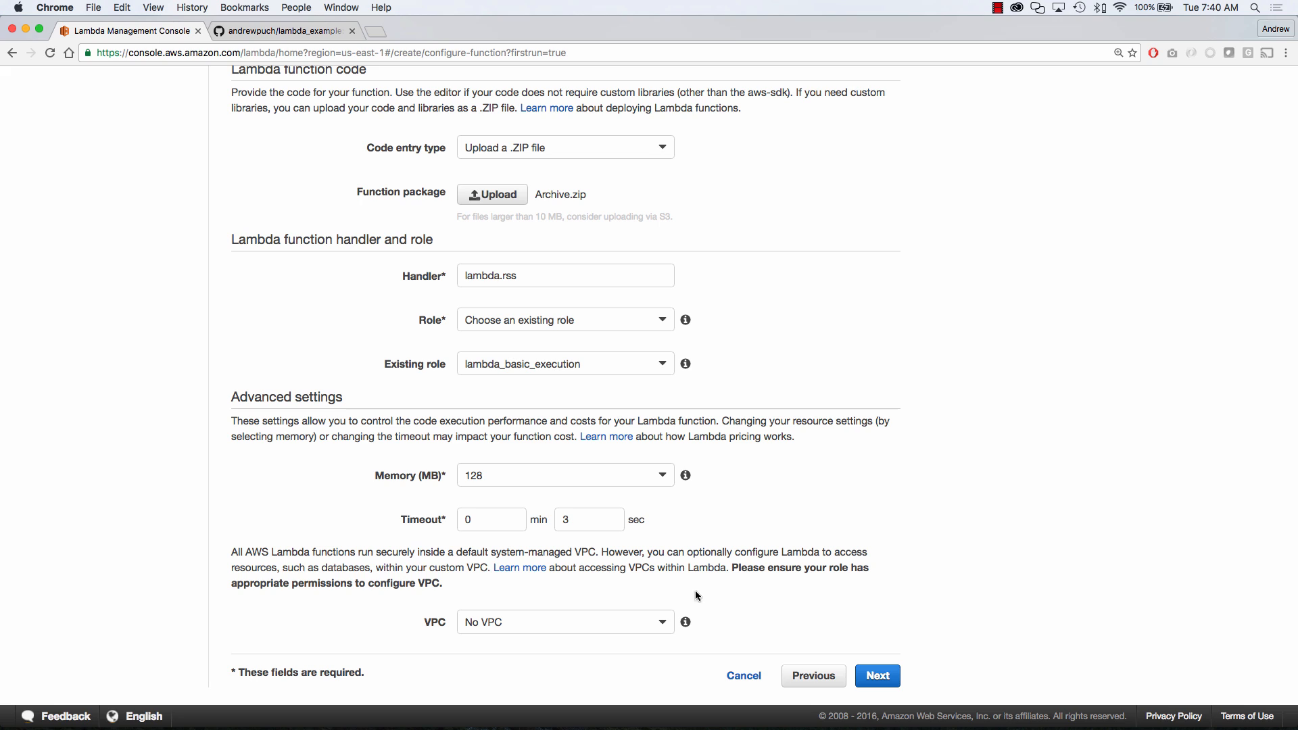
mouse_move(708, 598)
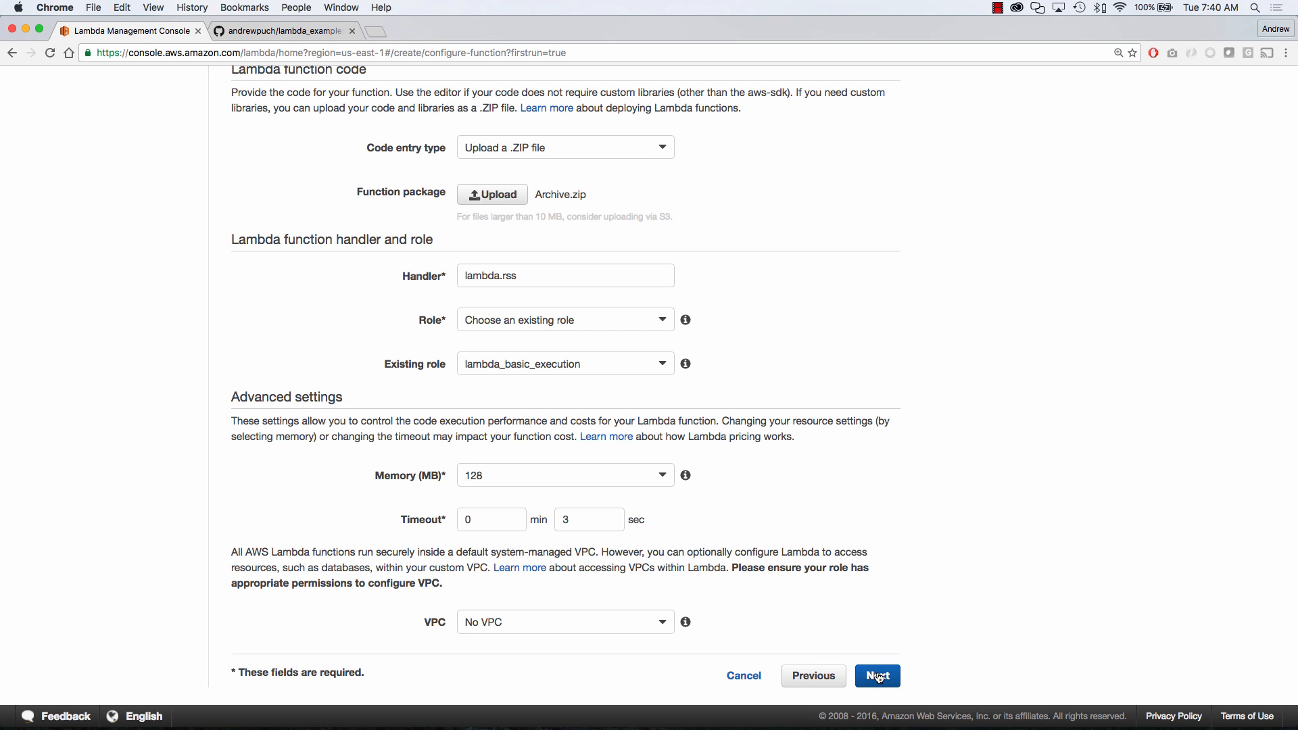
Step: Create LambdaExample, then review its Configuration, Advanced settings, Triggers and Monitoring tabs
left_click(877, 675)
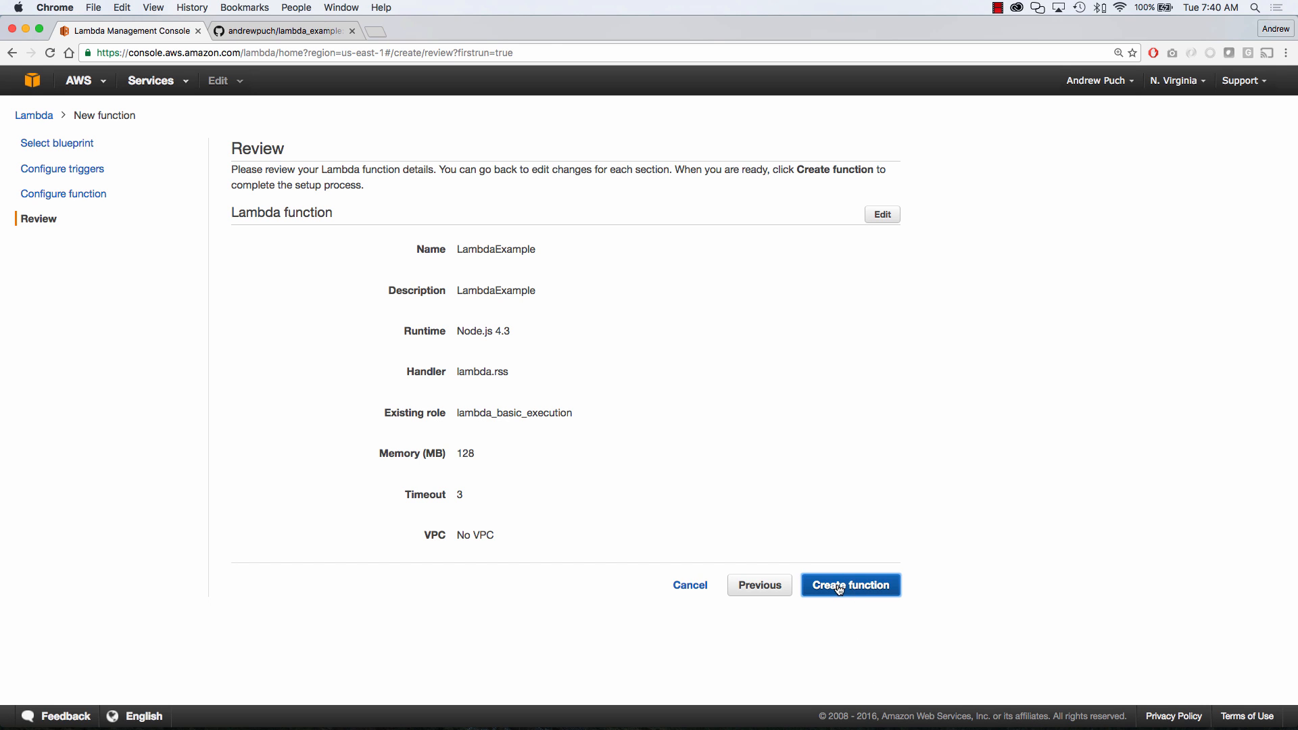
left_click(849, 584)
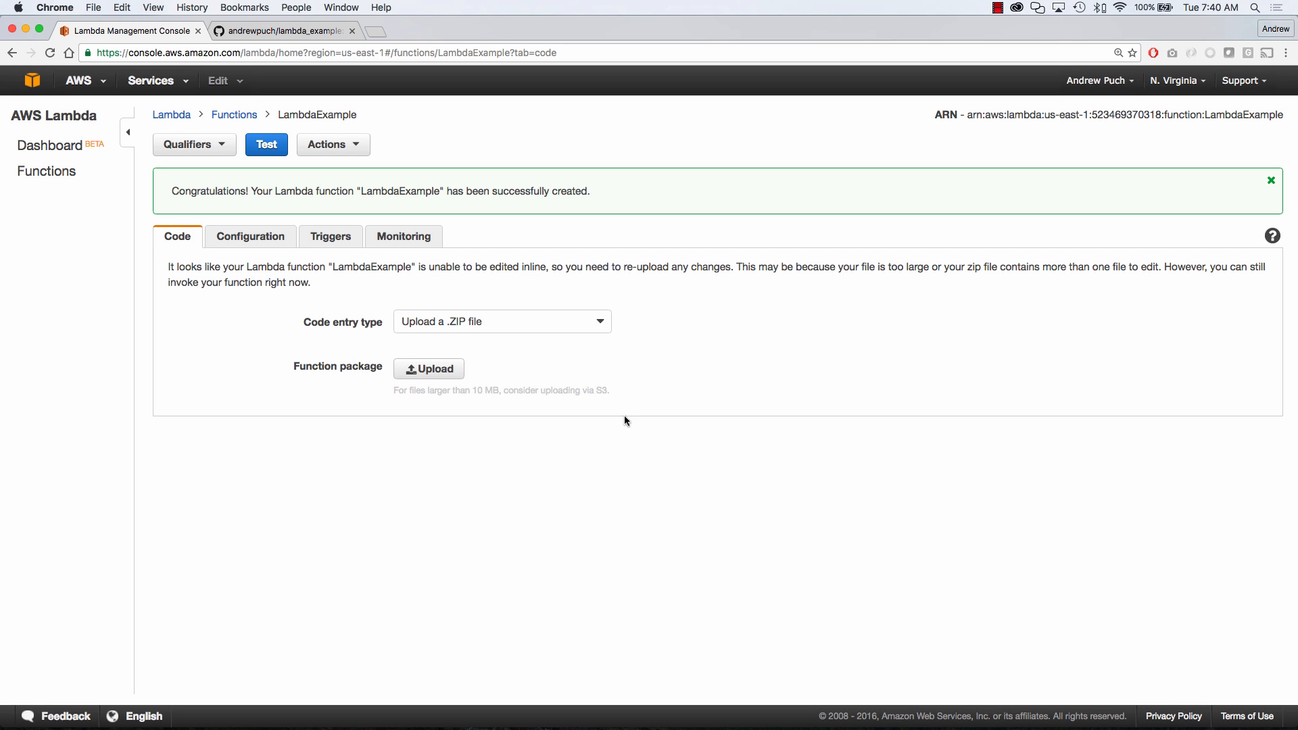
mouse_move(382, 310)
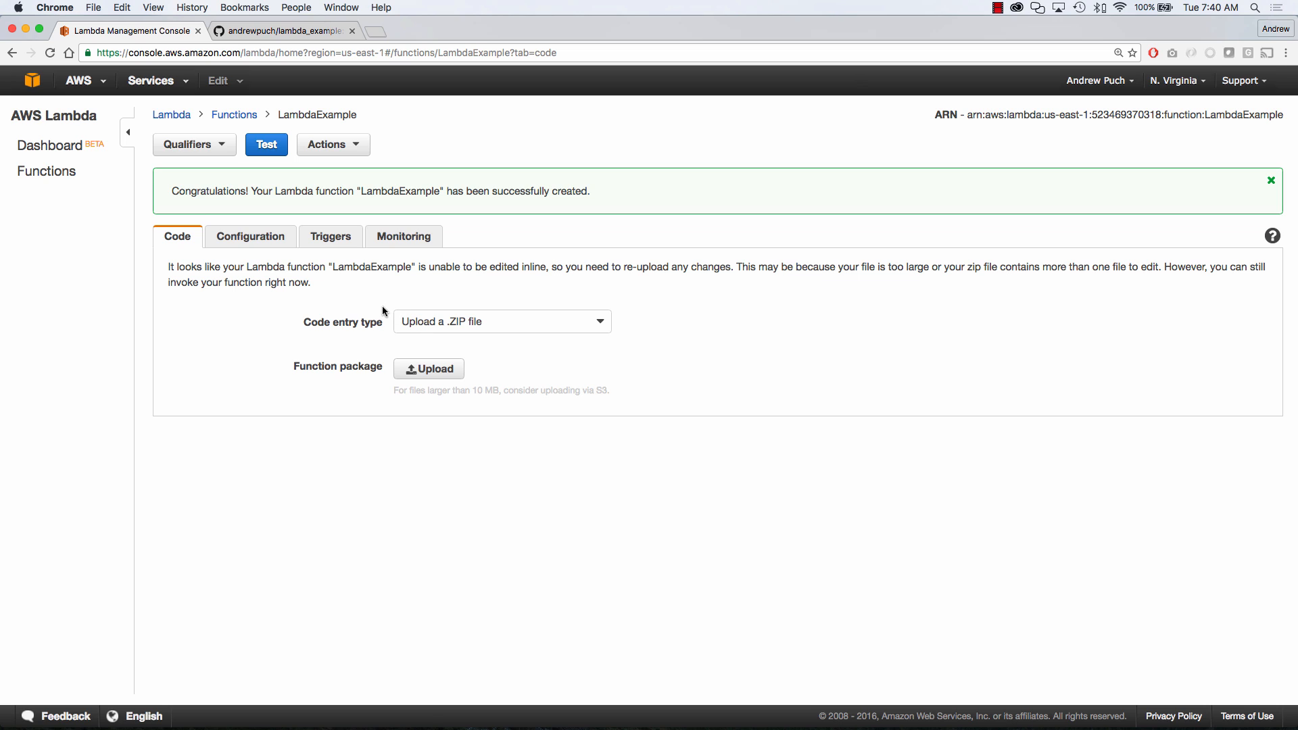
left_click(250, 236)
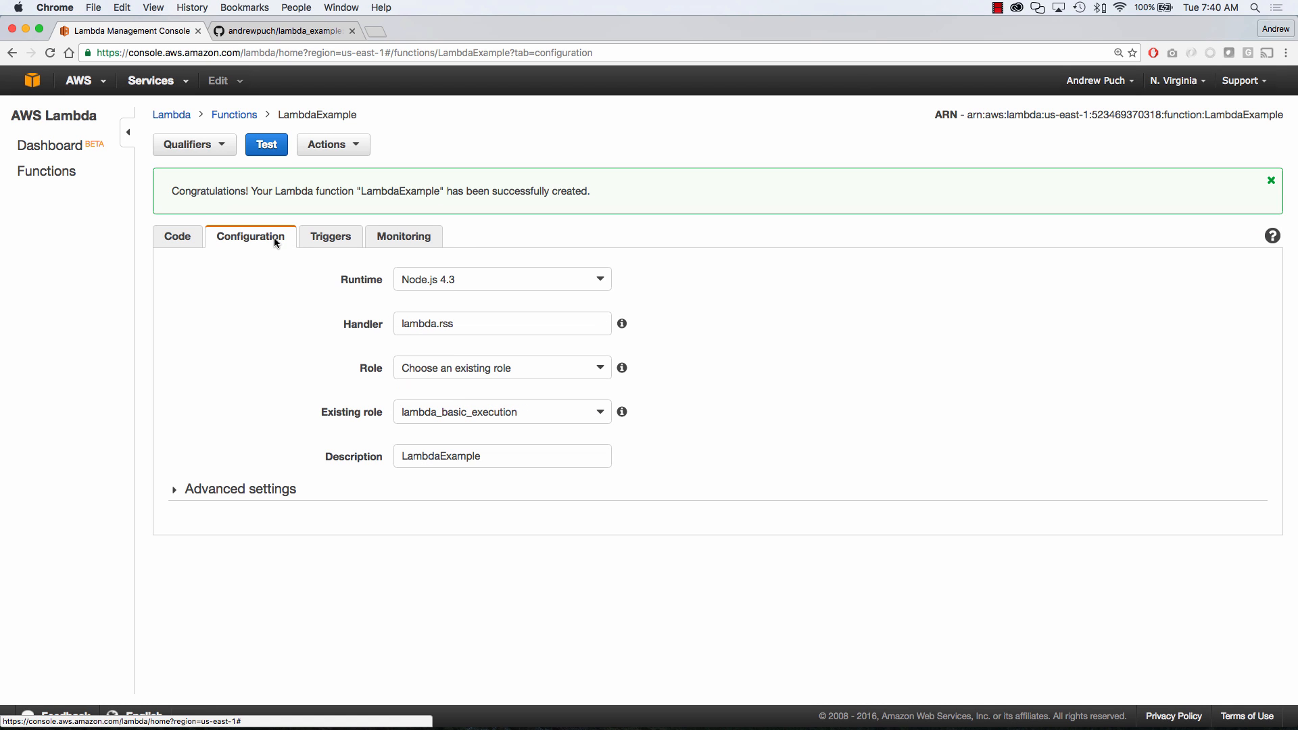
mouse_move(257, 488)
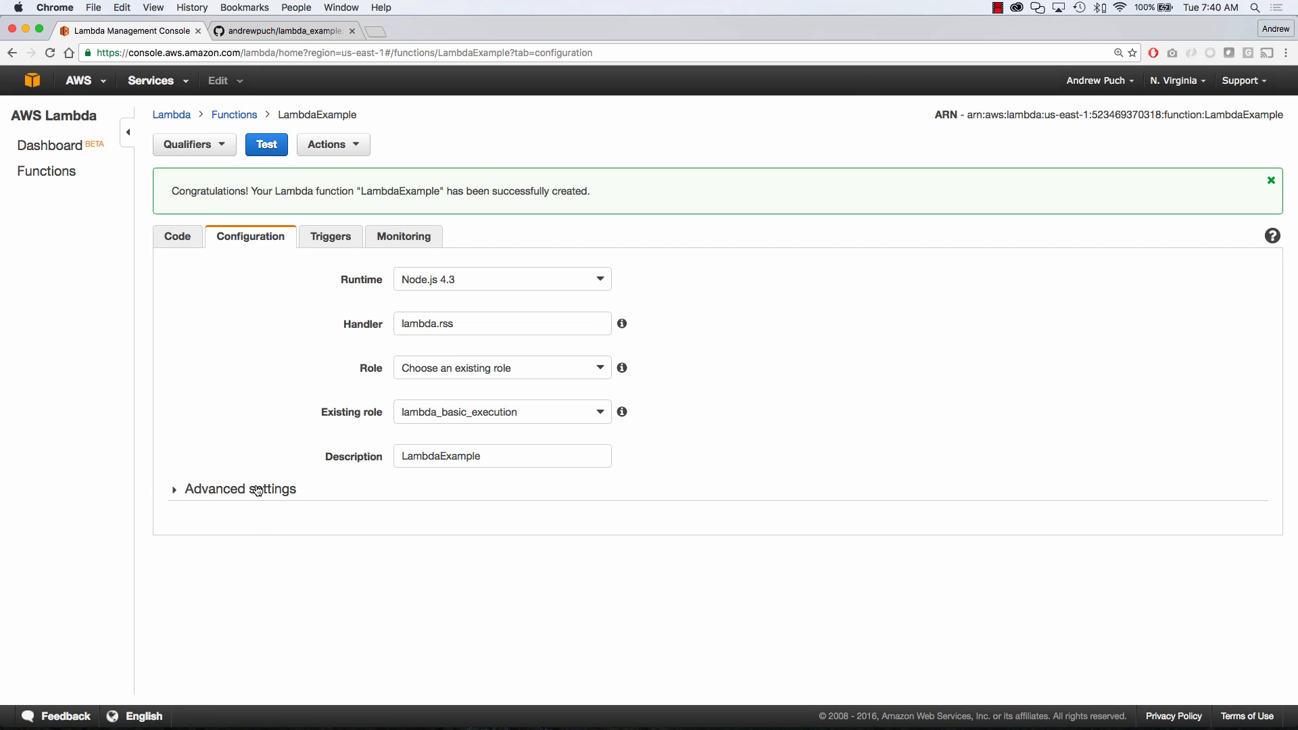
left_click(240, 488)
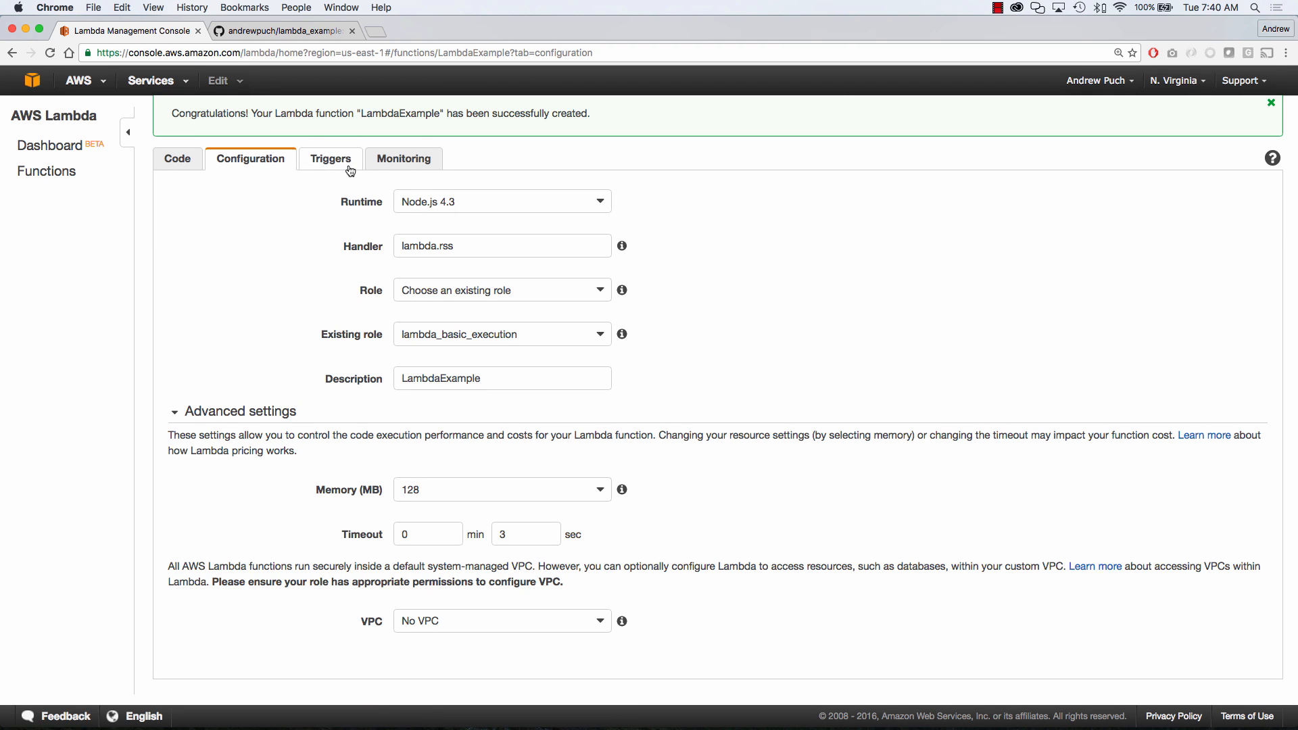
left_click(331, 158)
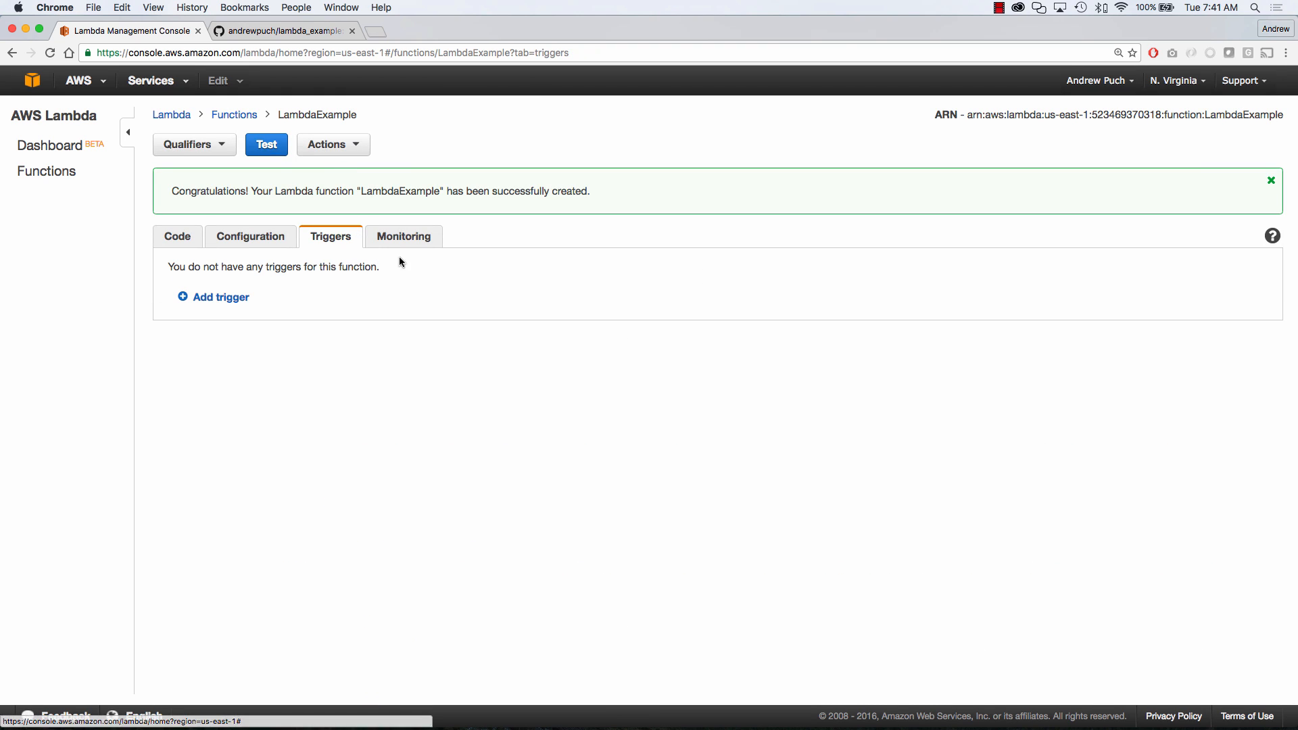
mouse_move(405, 297)
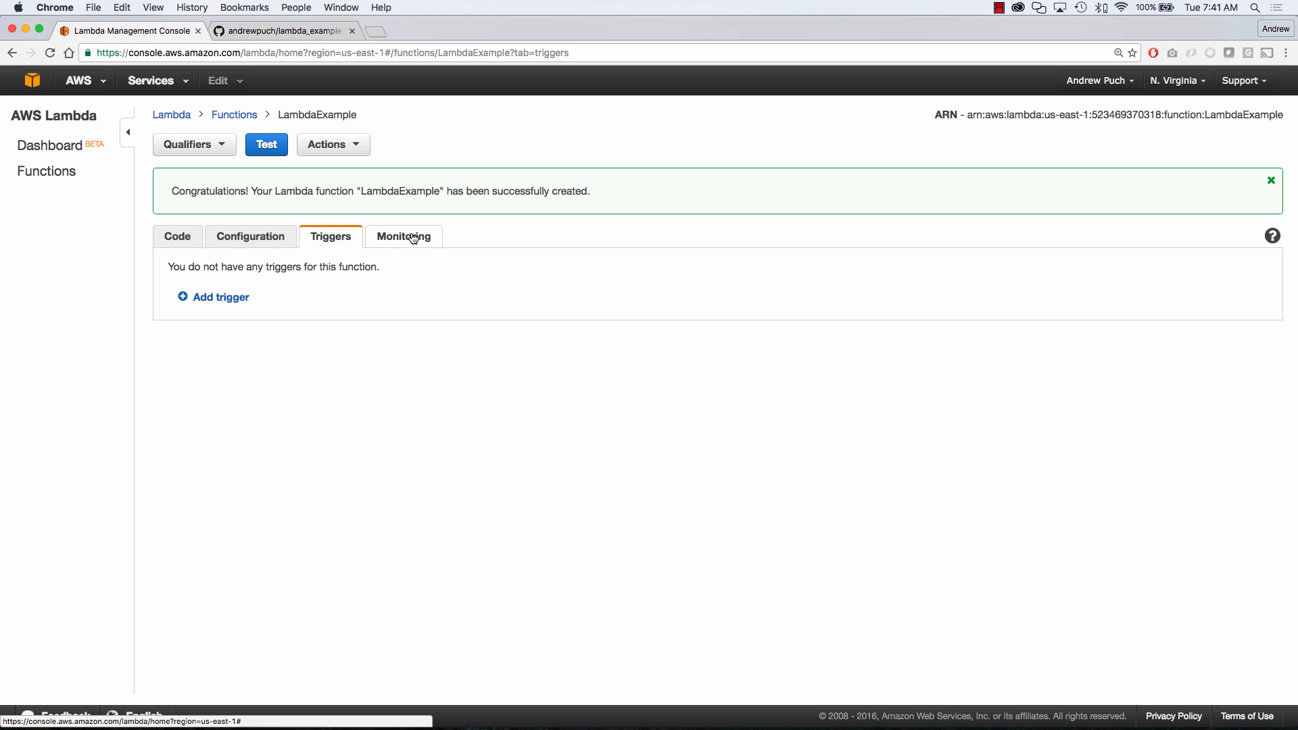
left_click(404, 236)
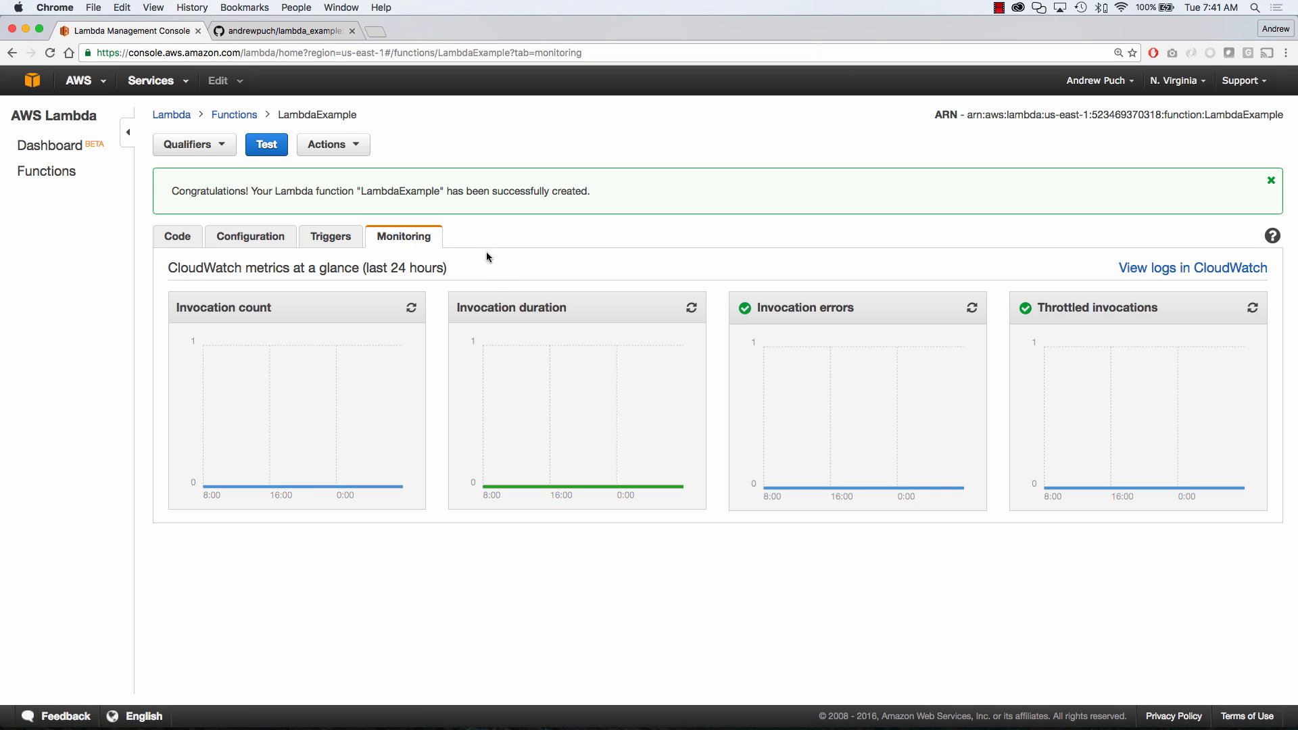
mouse_move(486, 257)
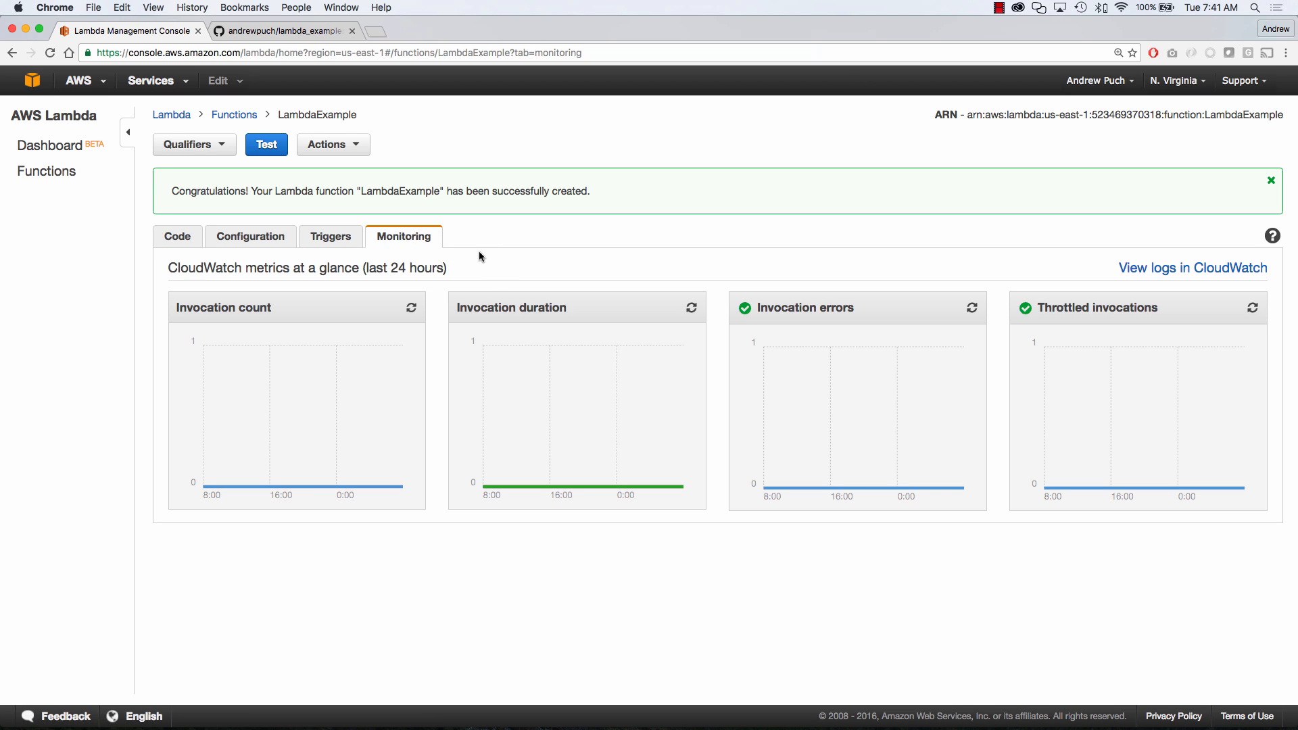
left_click(177, 179)
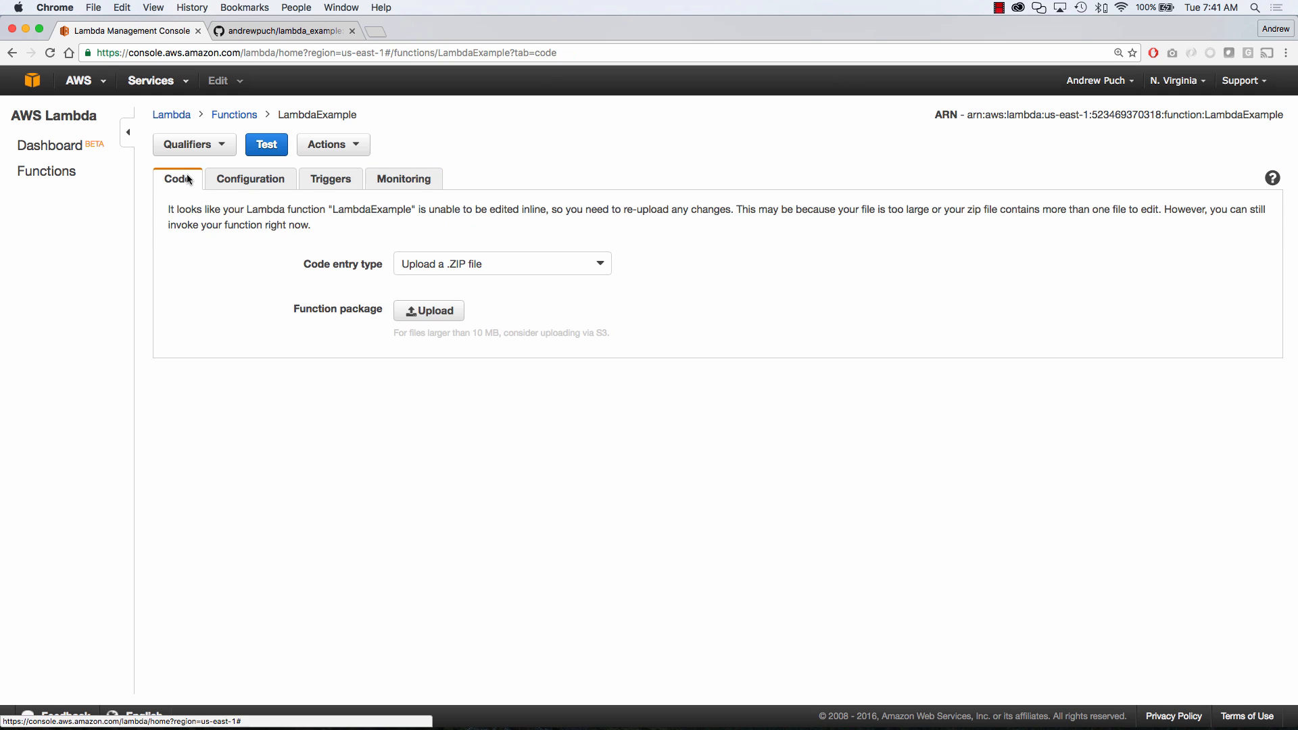
Step: Test-invoke LambdaExample and open the EC2 us-east-1 status RSS feed
left_click(266, 144)
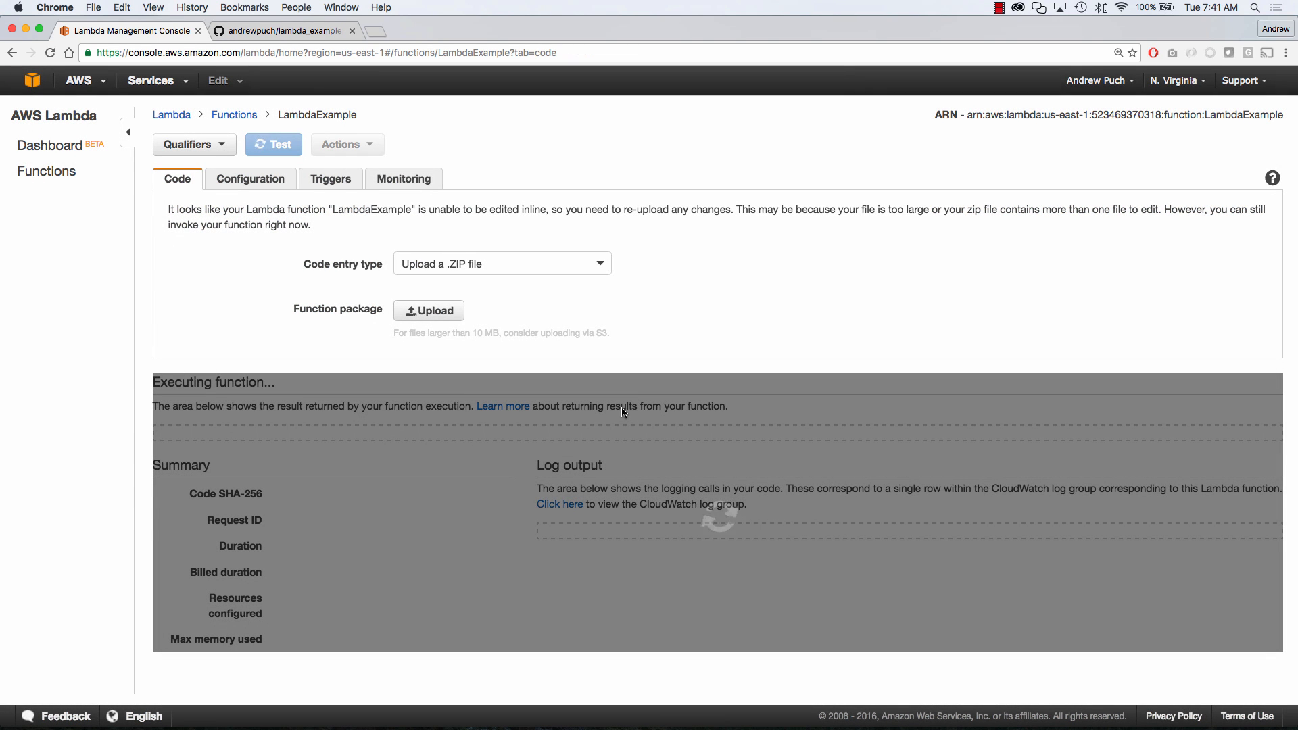
left_click(272, 144)
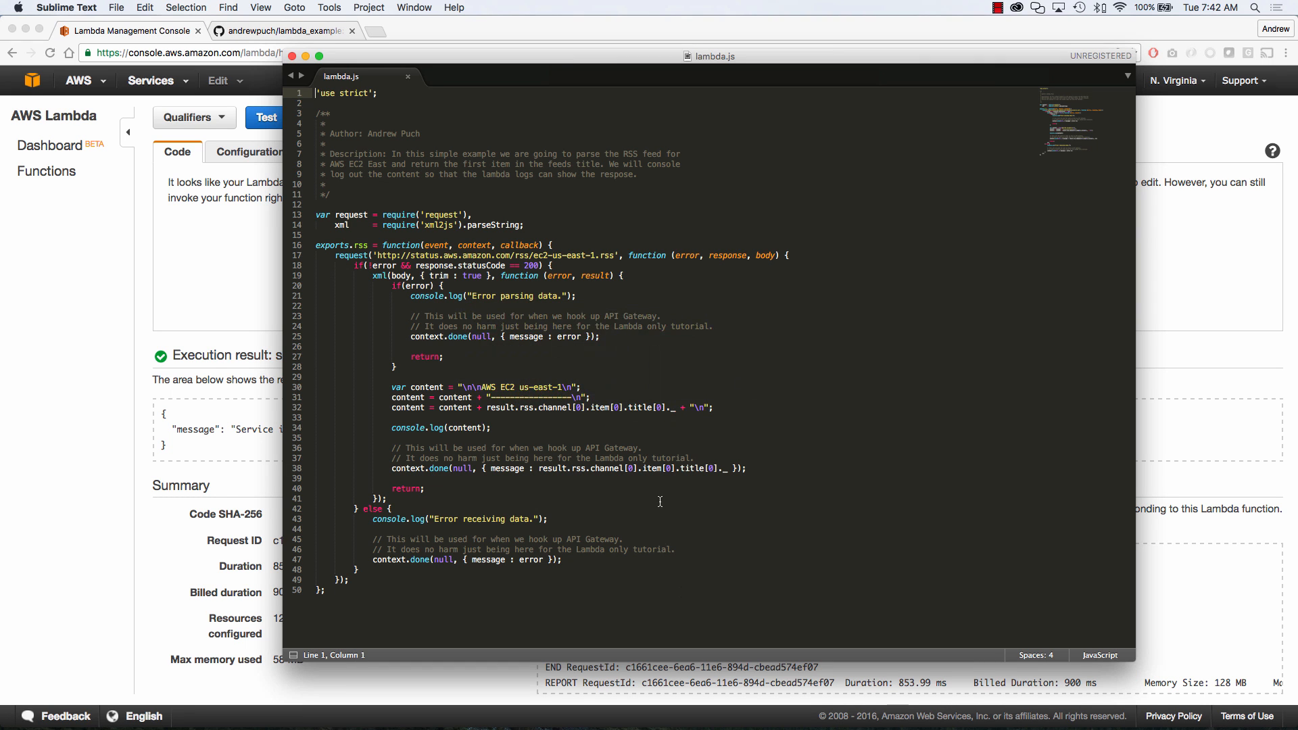
left_click(604, 255)
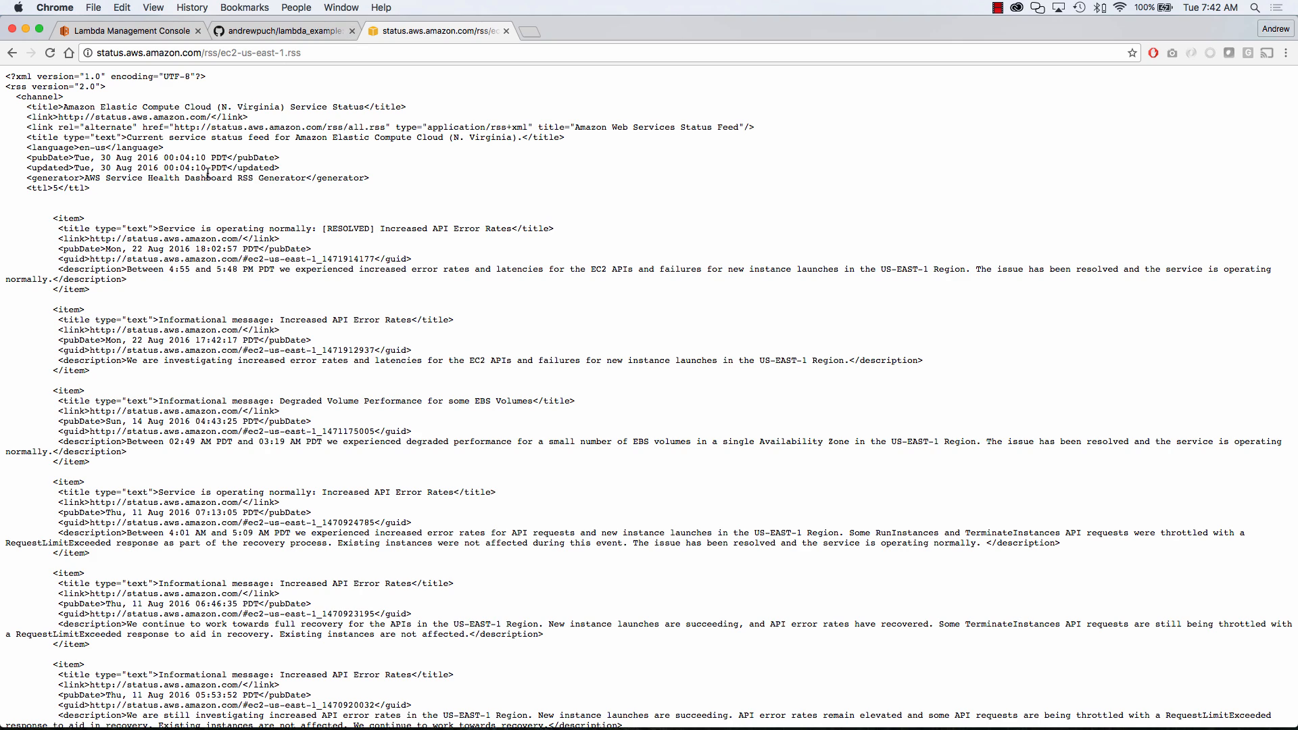
Step: Select the feed's first item title, then return to the LambdaExample tab
left_click_drag(158, 228, 369, 230)
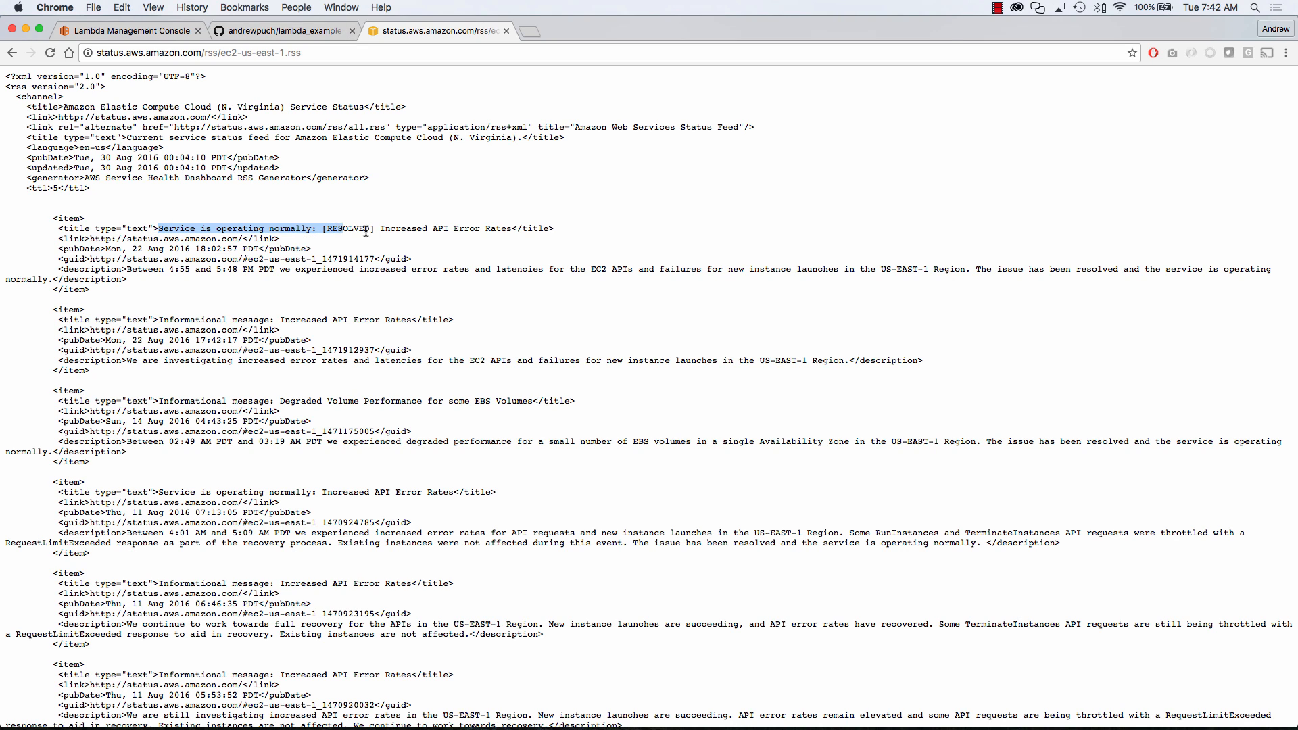
left_click_drag(370, 229, 512, 228)
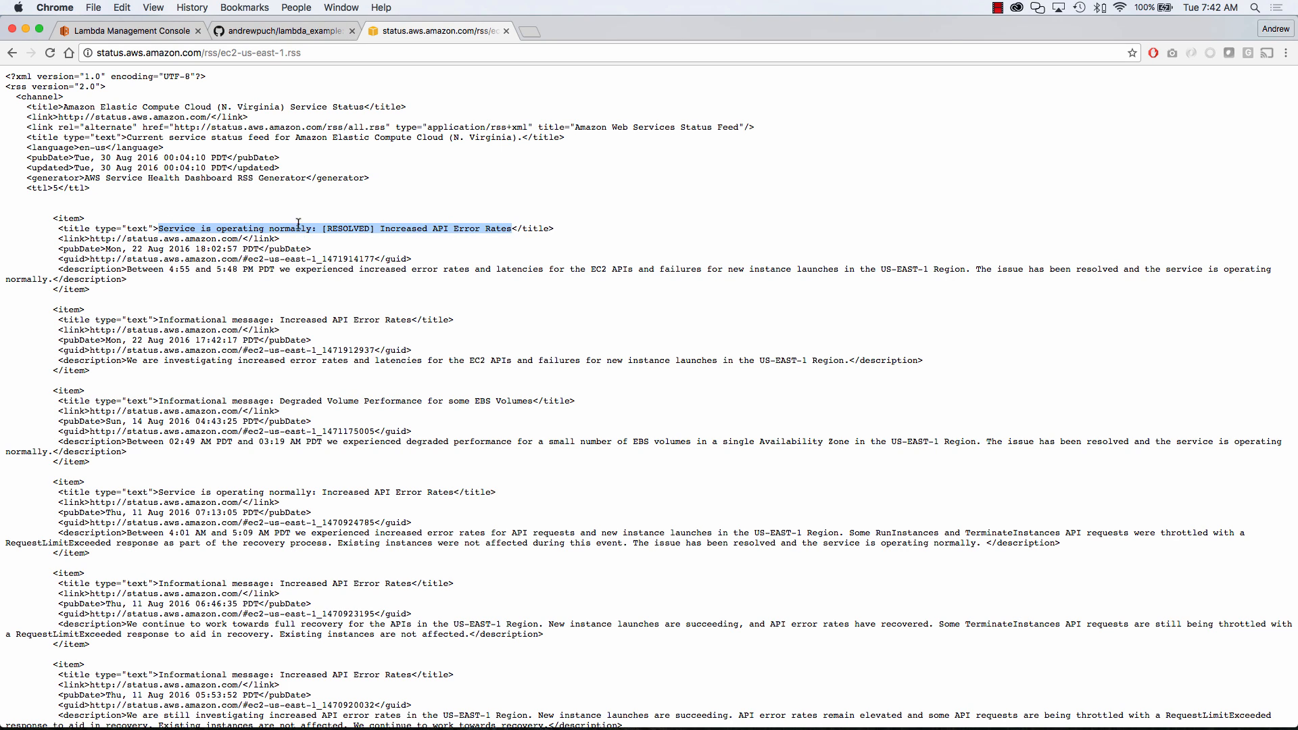
left_click(128, 31)
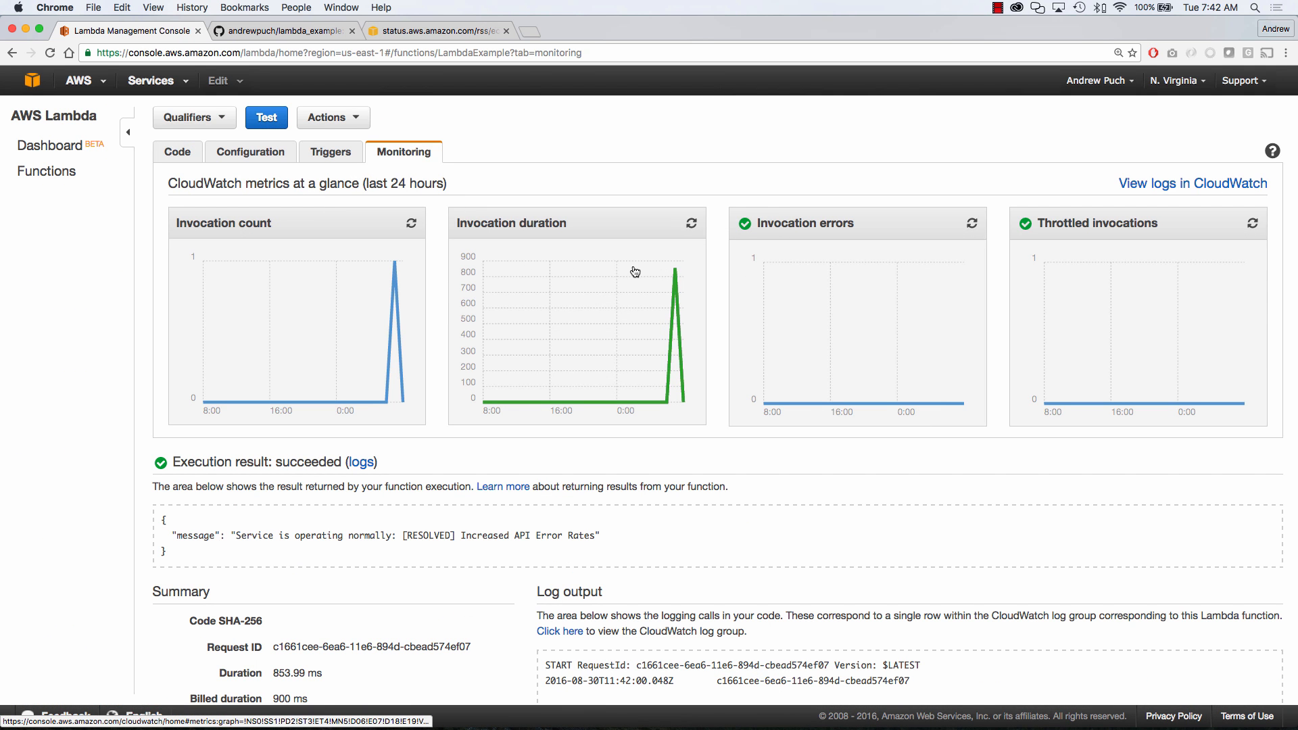
mouse_move(738, 263)
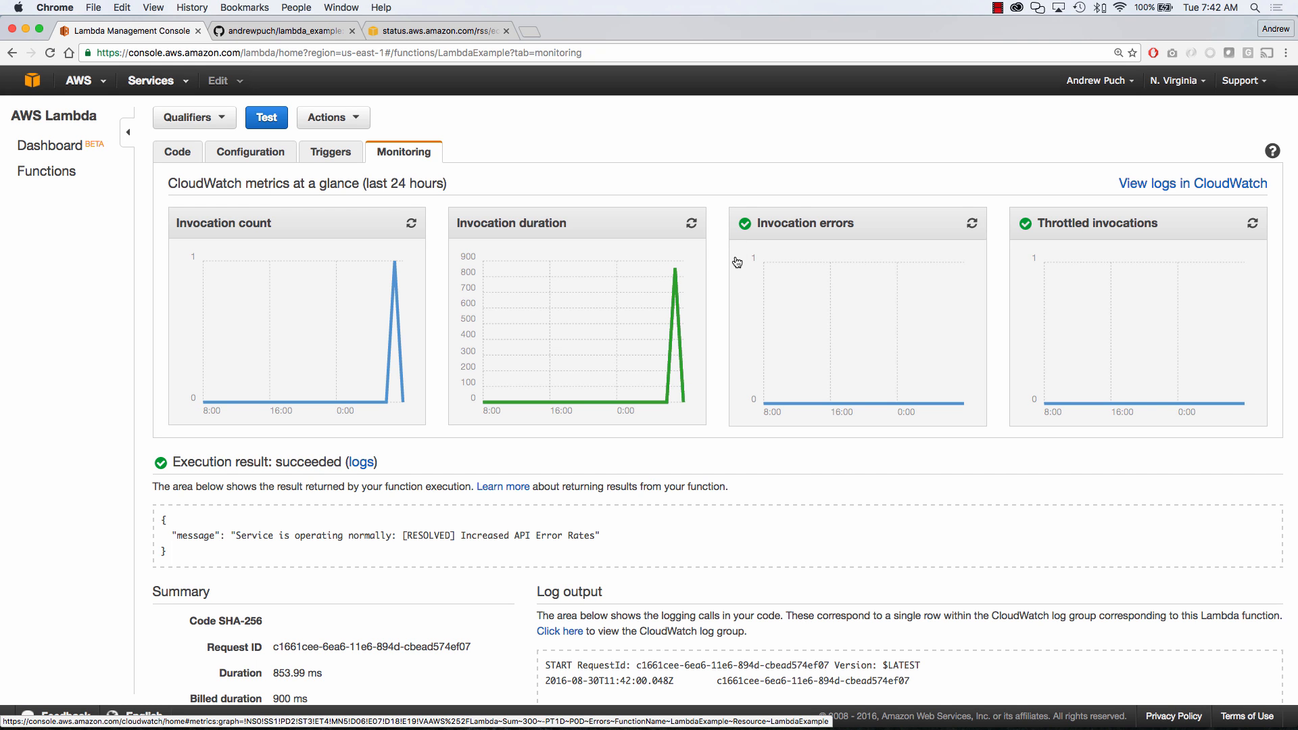
Step: Scroll through the execution result and logs, then return to the Code view
scroll("down", 3)
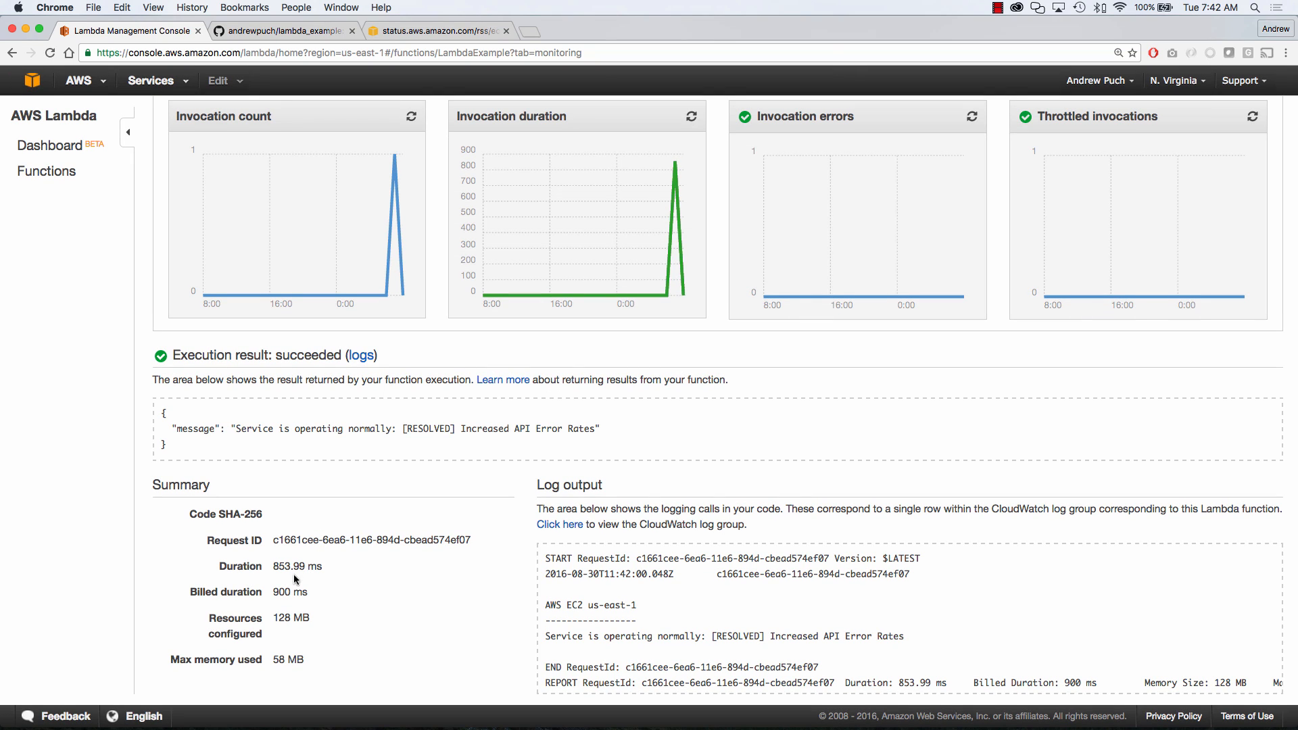
mouse_move(295, 586)
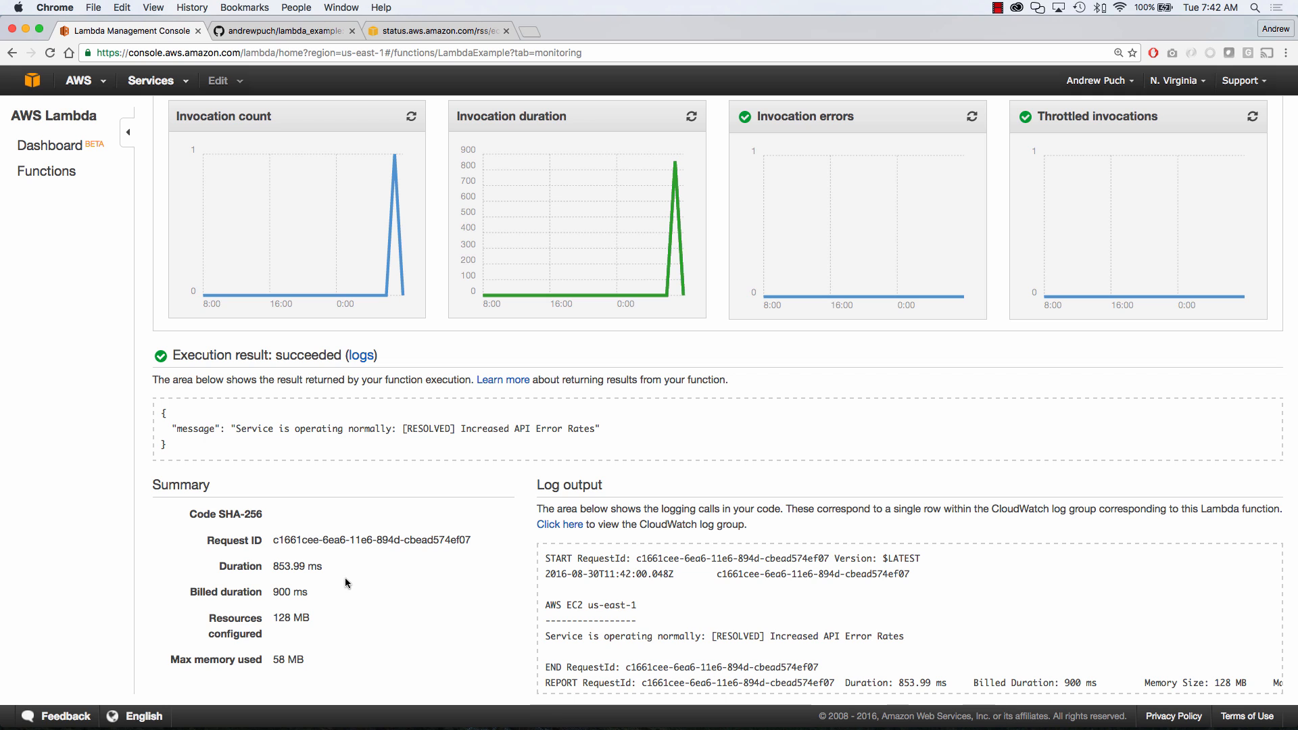
mouse_move(369, 620)
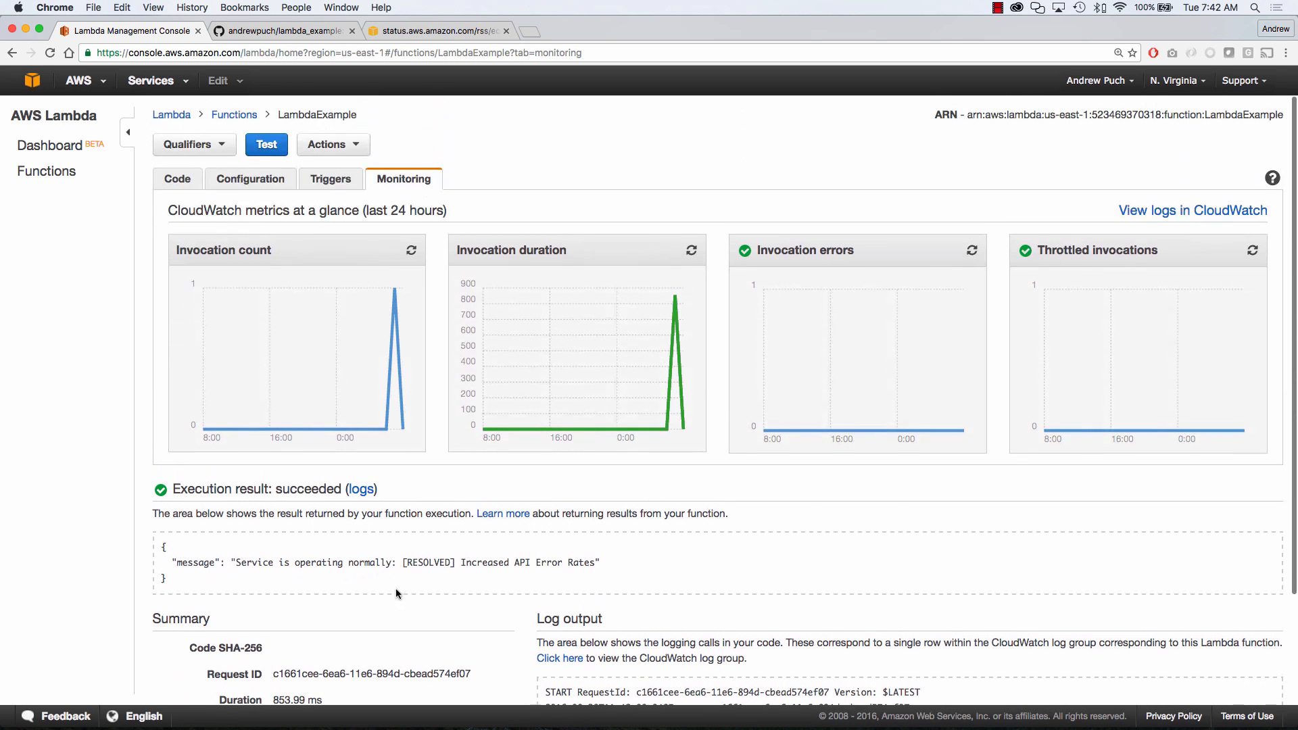
mouse_move(177, 178)
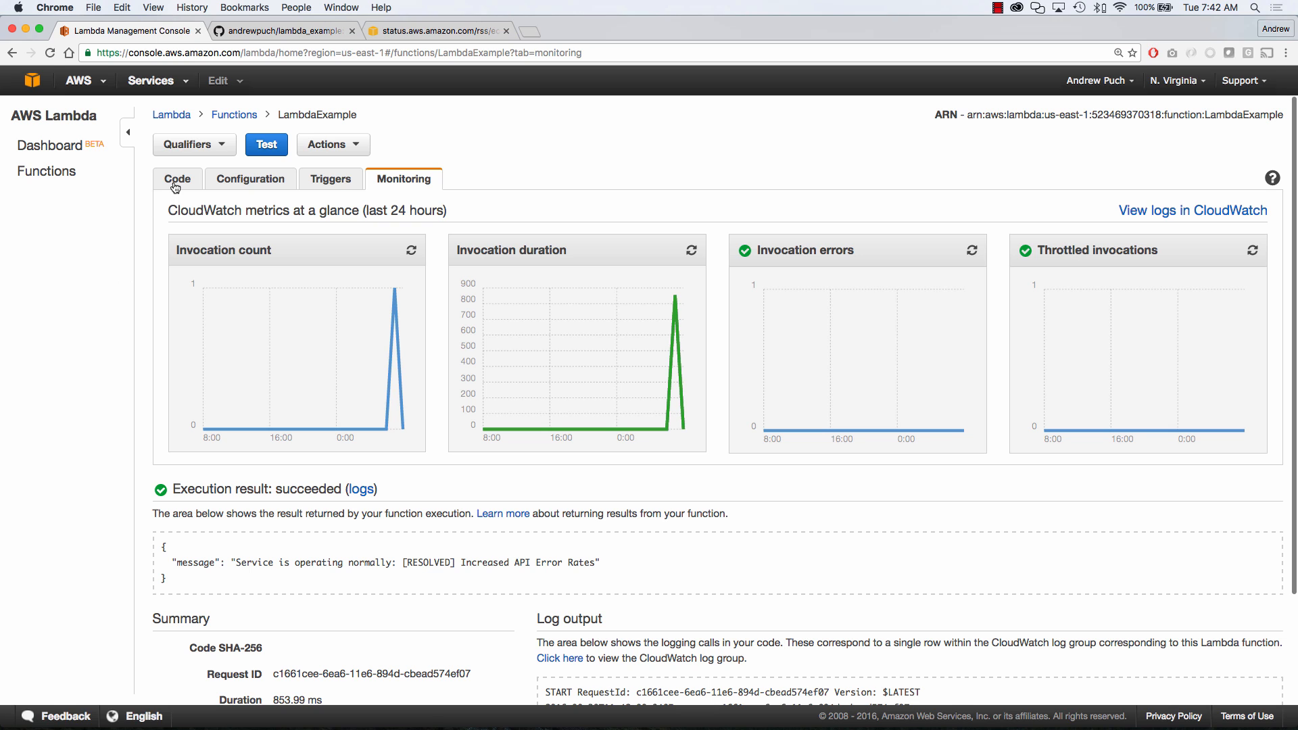
left_click(176, 178)
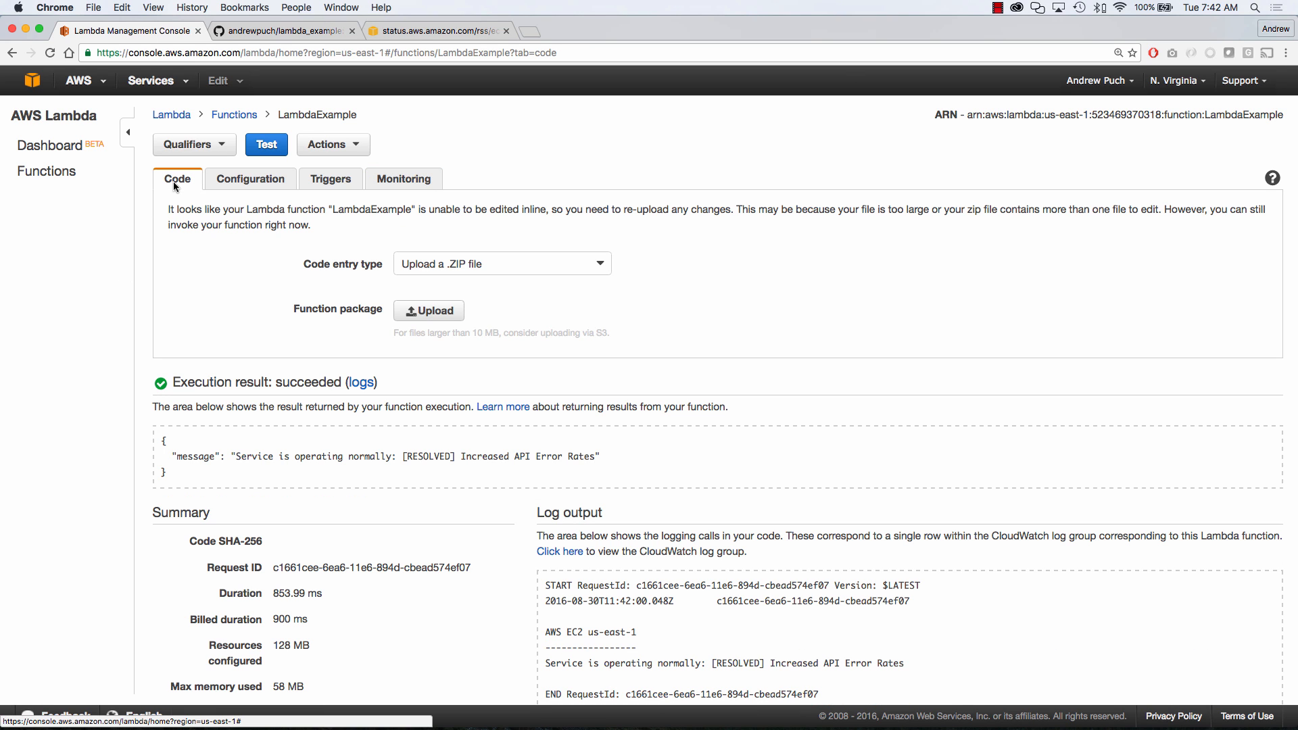